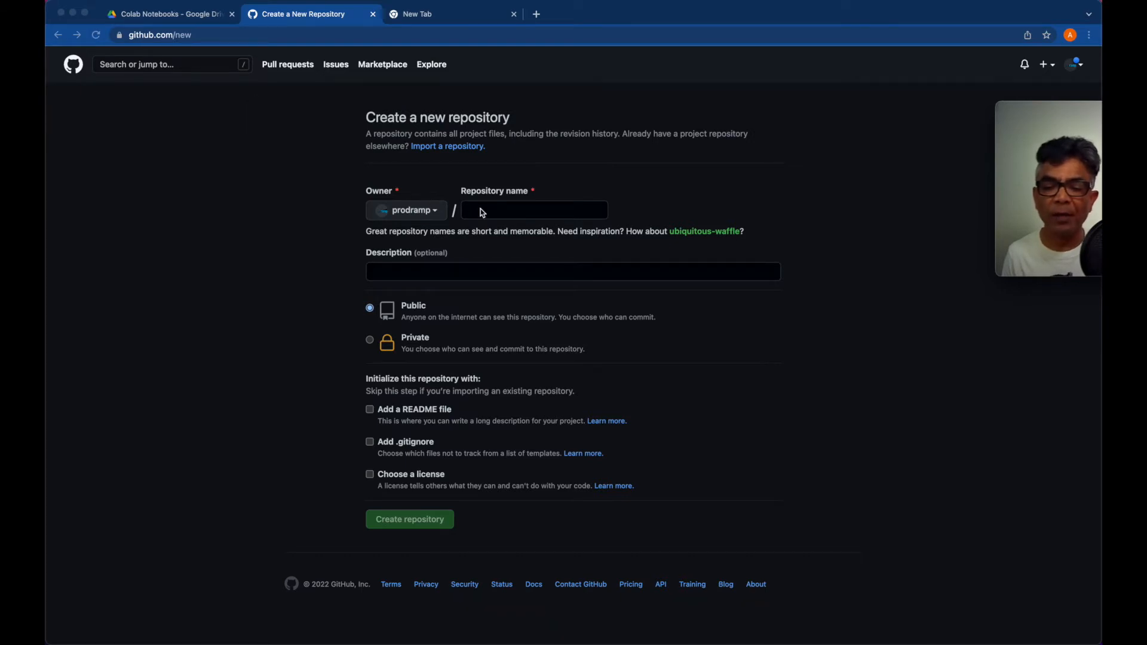
Step: Create the private repository 'personal-code' initialized with a README file
{"action": "left_click", "coordinate": [534, 209]}
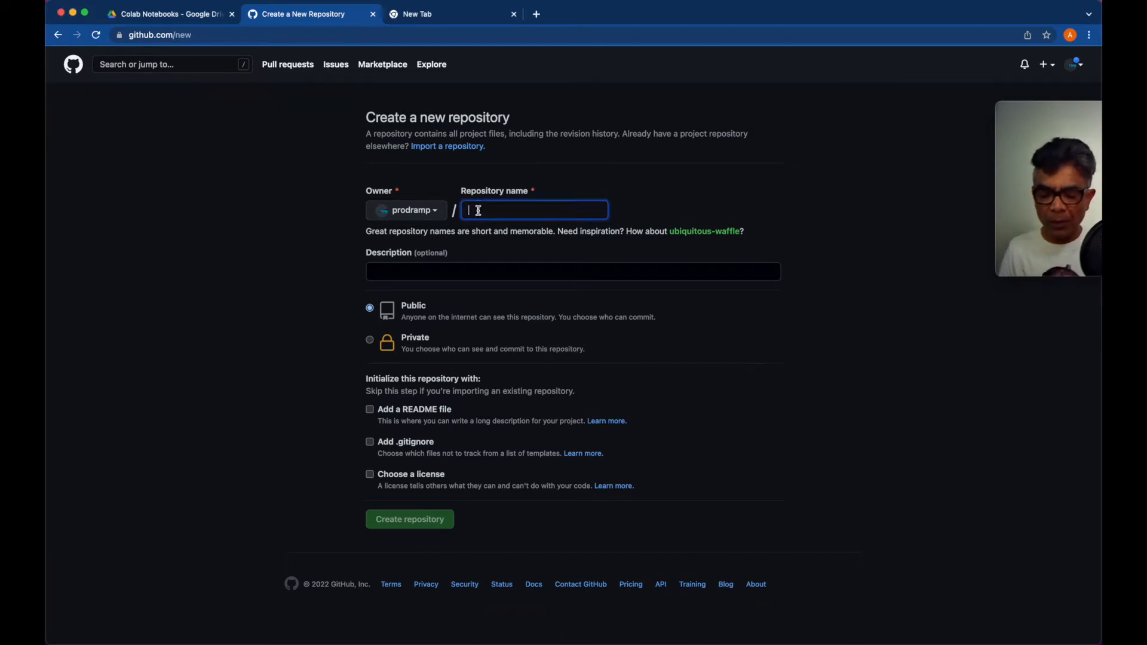
{"action": "type", "text": "personal-code"}
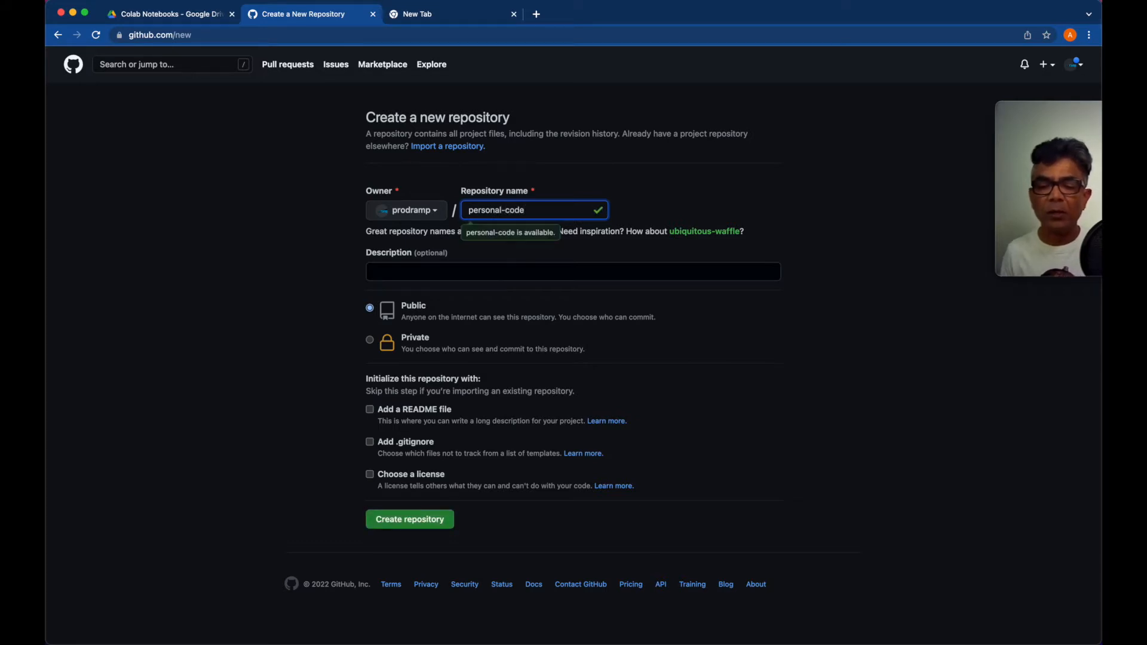
{"action": "left_click", "coordinate": [369, 339]}
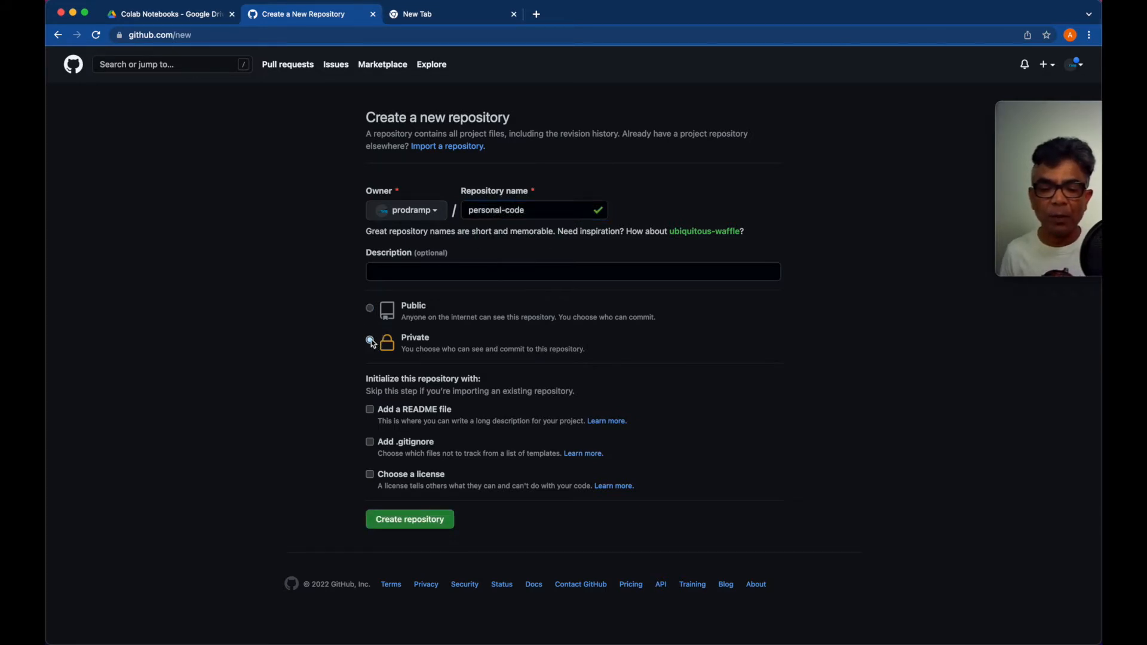
{"action": "left_click", "coordinate": [369, 409]}
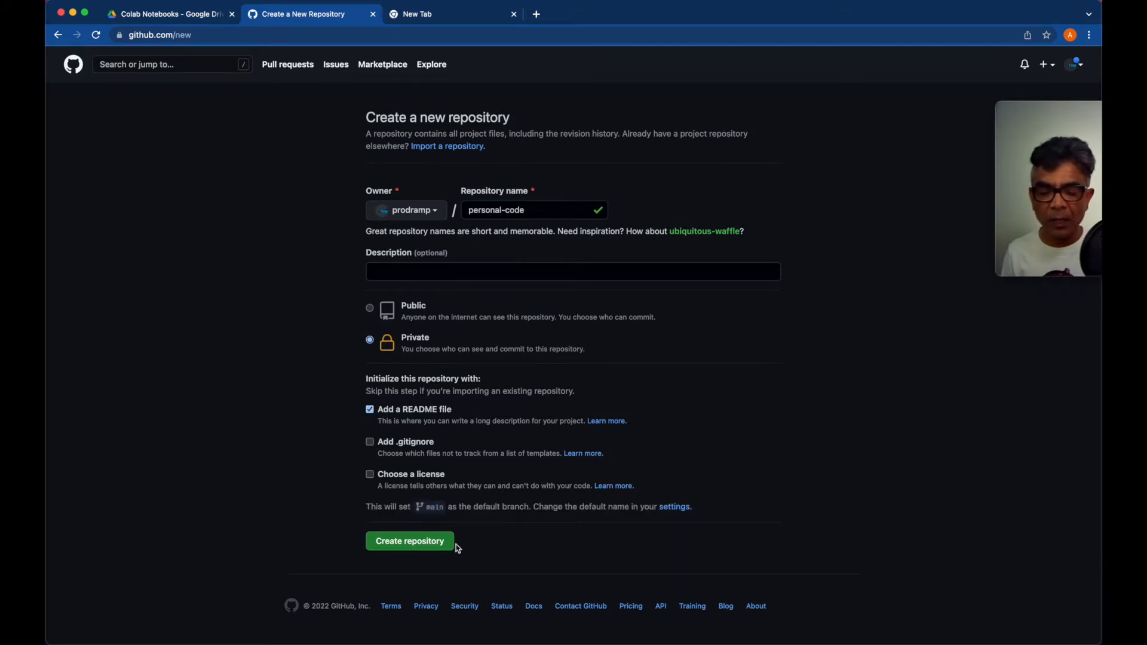
{"action": "left_click", "coordinate": [410, 541]}
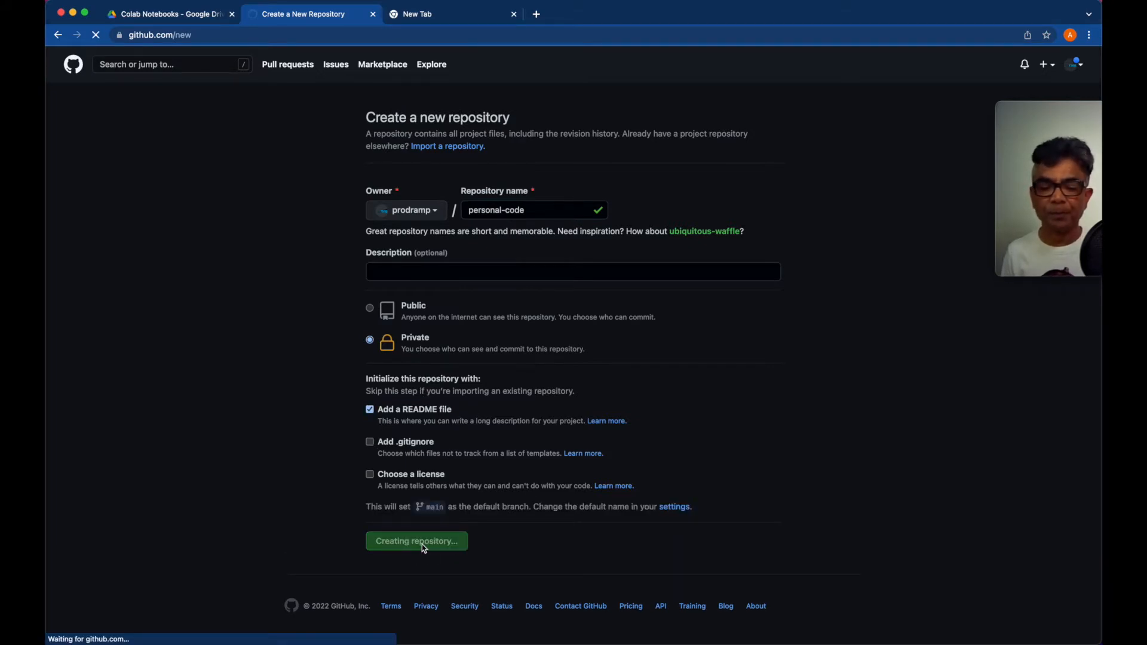
{"action": "left_click", "coordinate": [416, 541]}
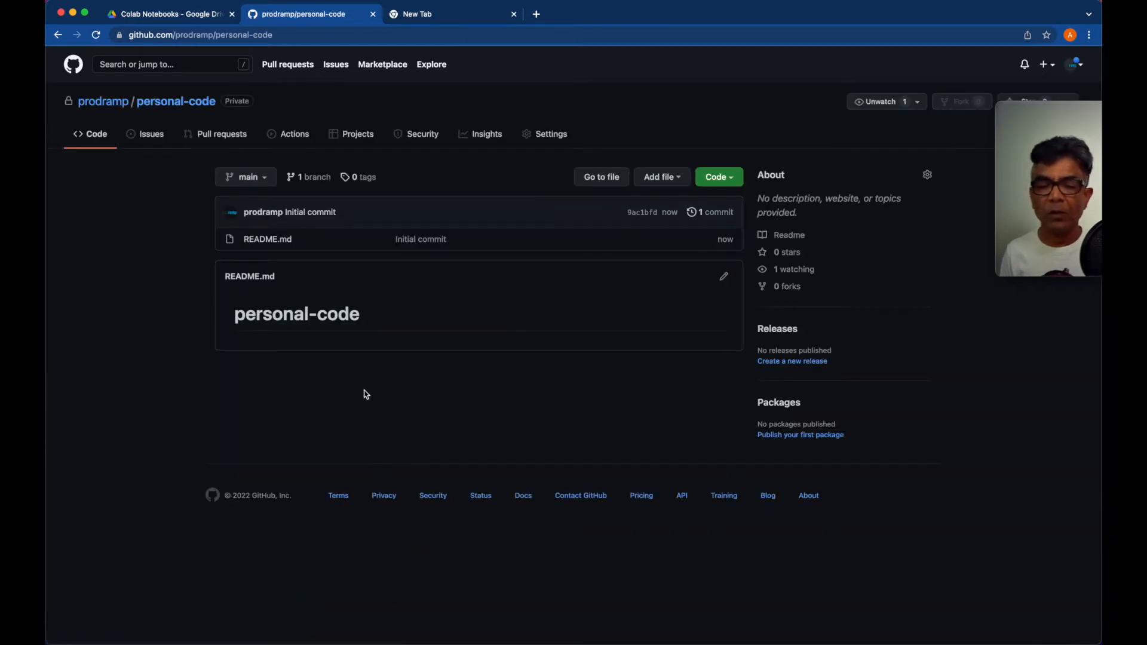
Step: Add zero.txt containing 'Some information is' and commit it to the repository
{"action": "left_click", "coordinate": [658, 176]}
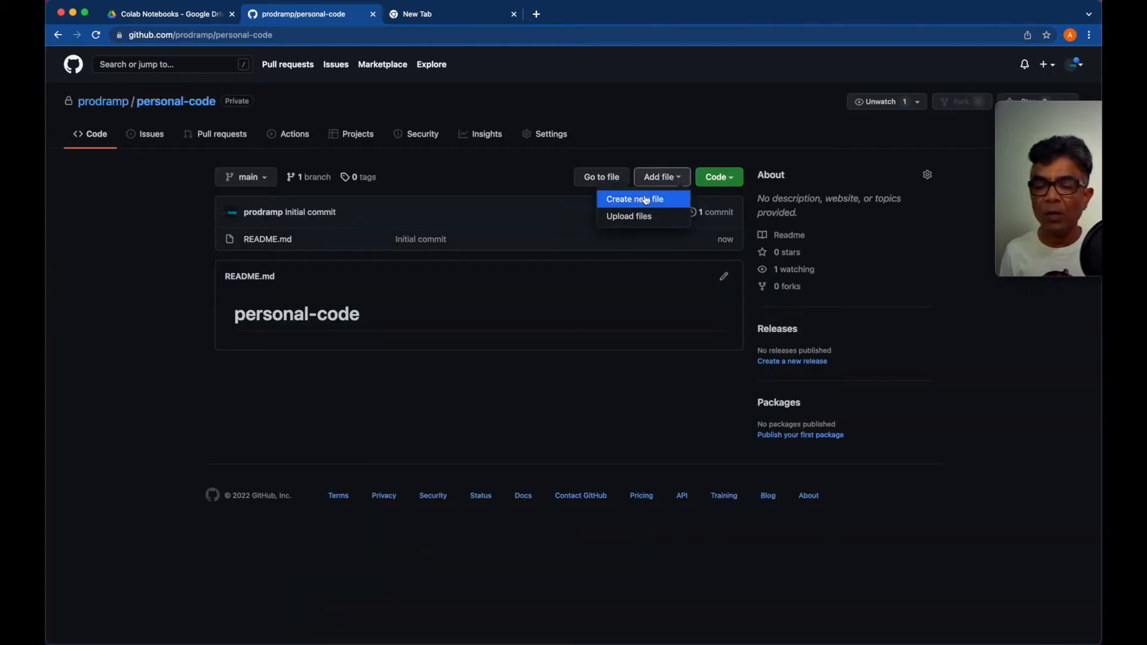
{"action": "left_click", "coordinate": [636, 198]}
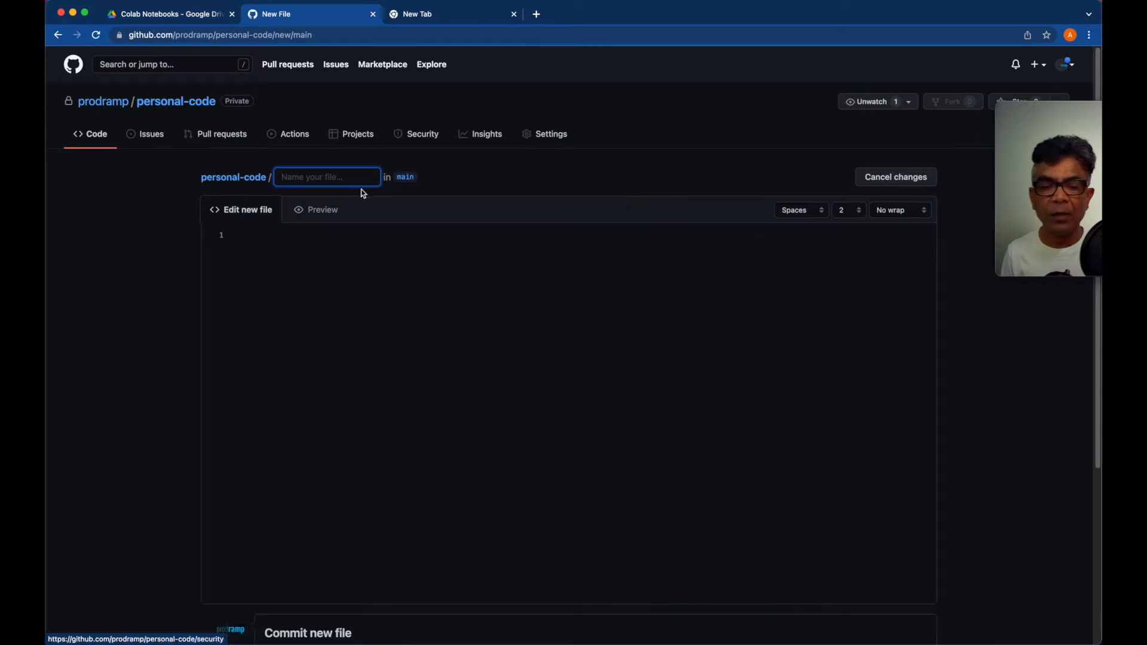
{"action": "type", "text": "zero.txt"}
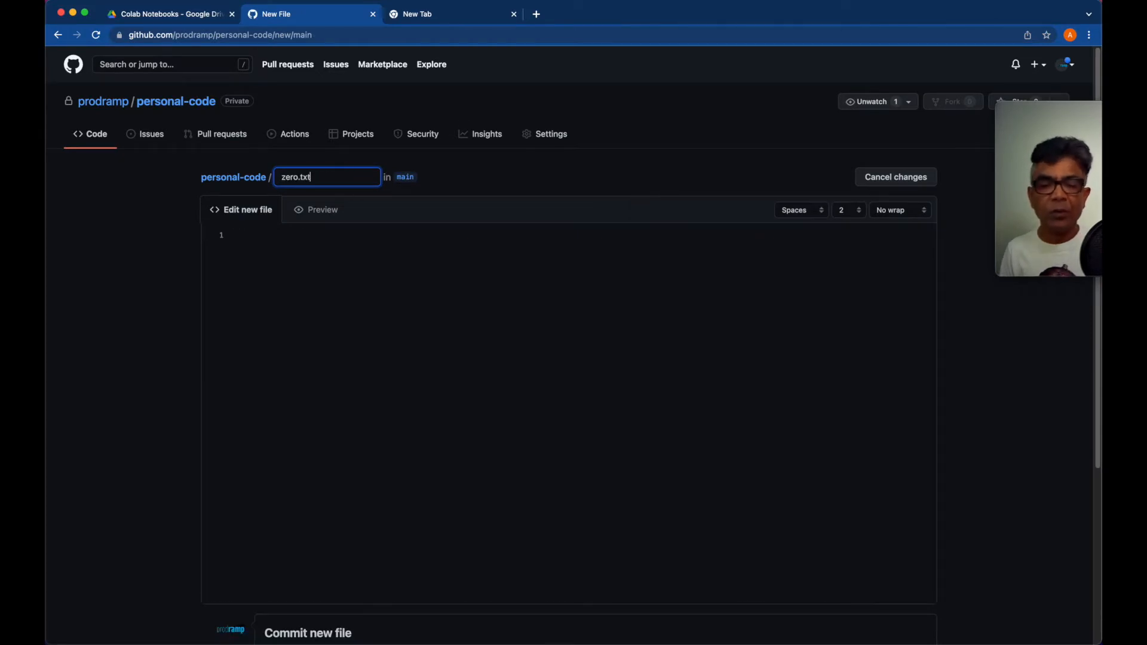
{"action": "left_click", "coordinate": [330, 267]}
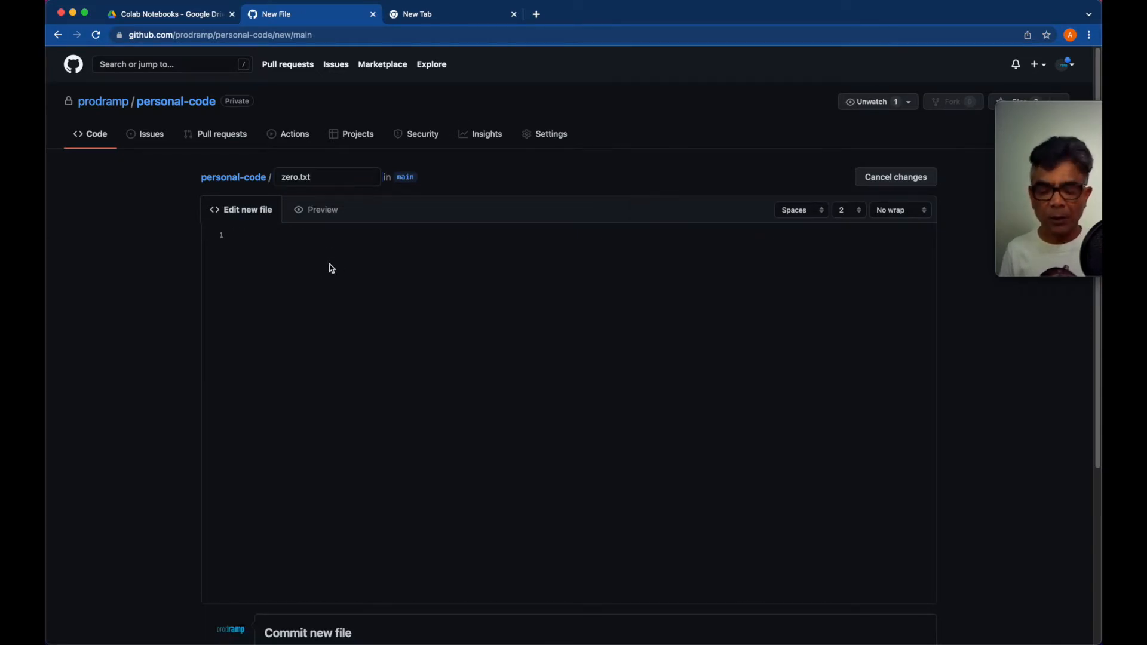
{"action": "type", "text": "Some information is"}
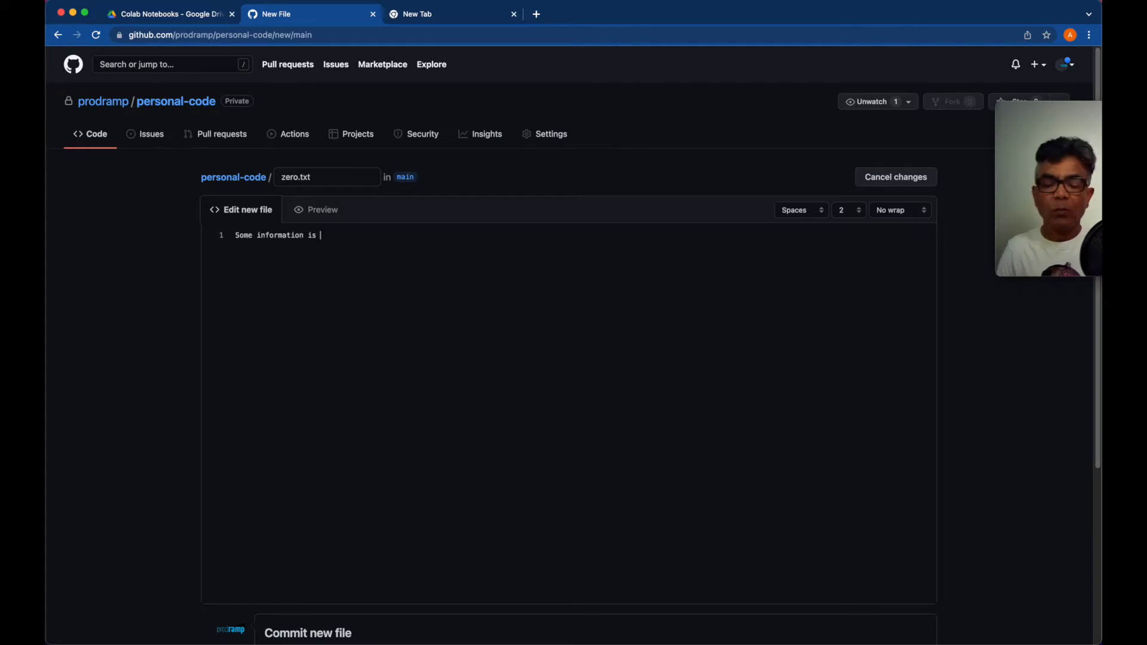
{"action": "scroll", "scroll_direction": "down", "scroll_amount": 3}
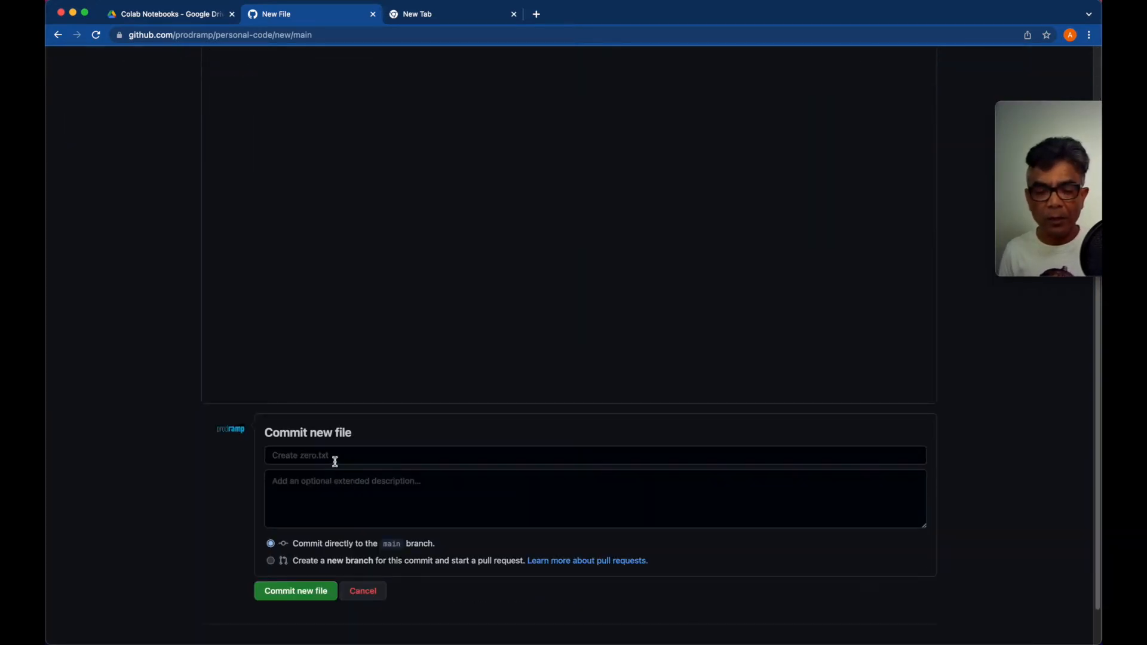
{"action": "left_click", "coordinate": [295, 590]}
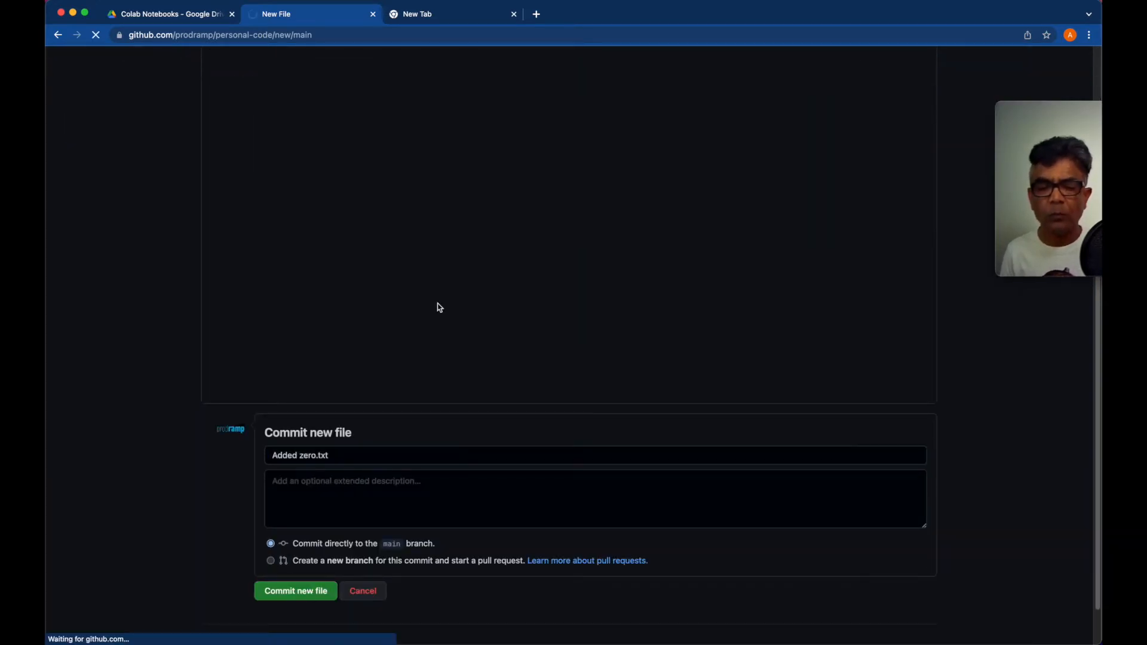
{"action": "left_click", "coordinate": [296, 590]}
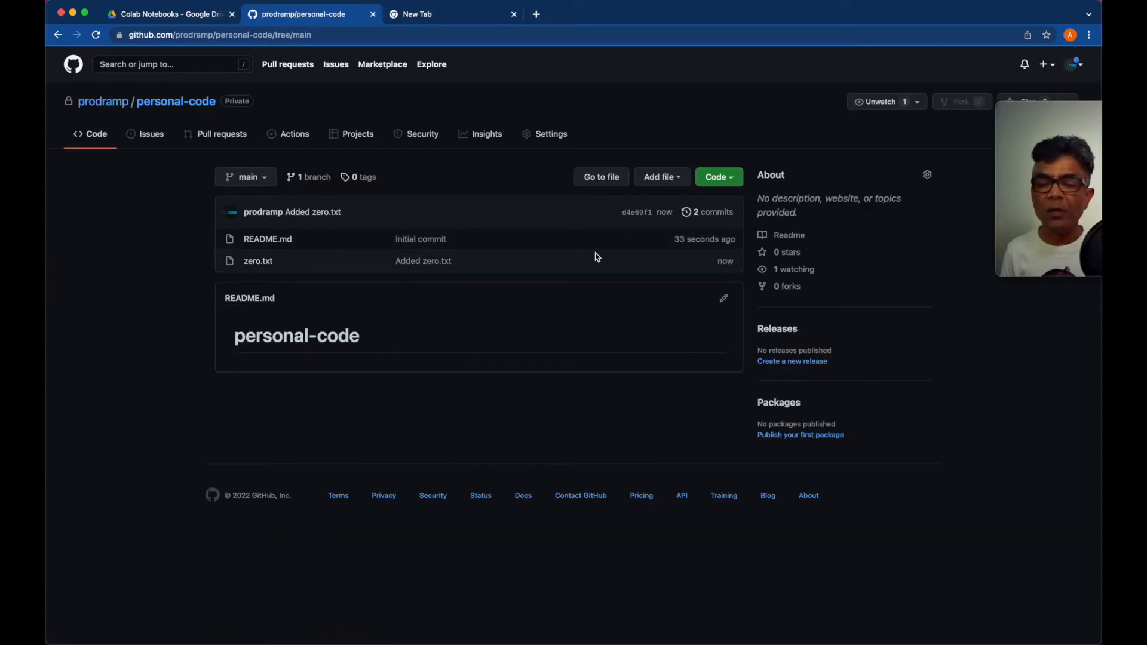
Step: Copy the HTTPS clone URL from the Code menu
{"action": "left_click", "coordinate": [718, 176]}
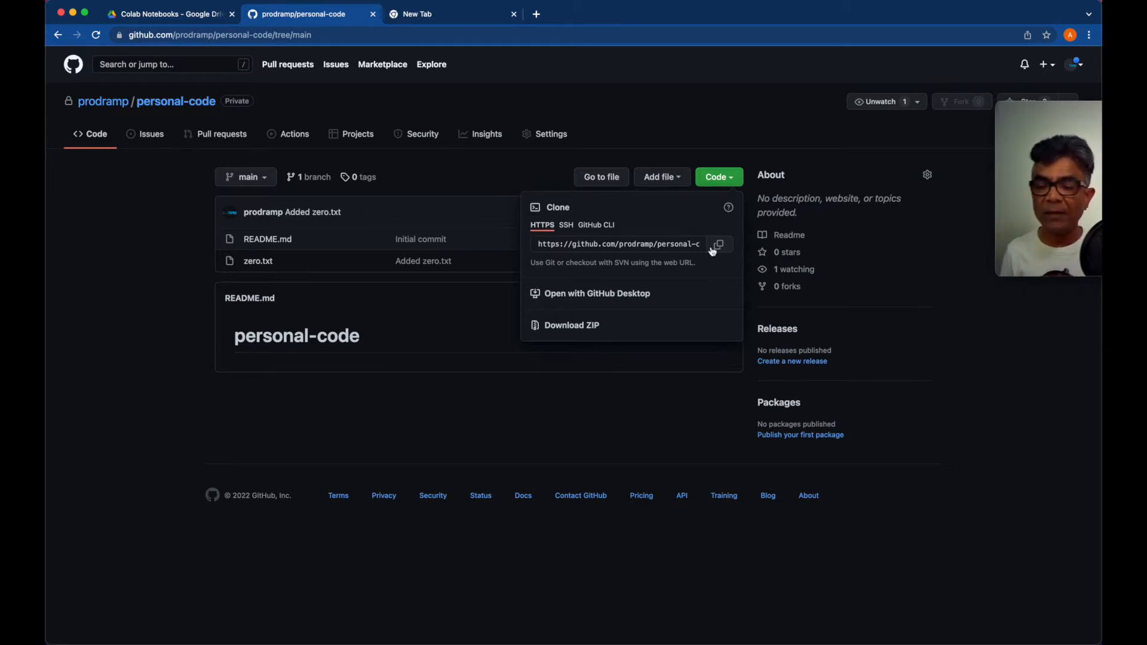
{"action": "left_click", "coordinate": [717, 244]}
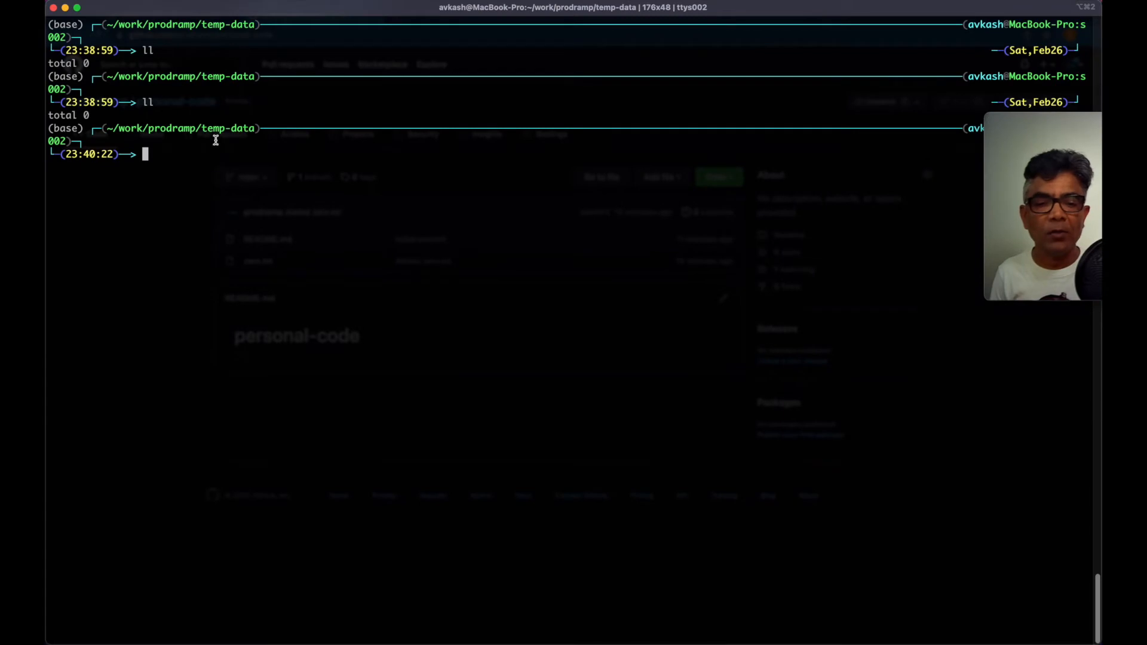
{"action": "type", "text": "git"}
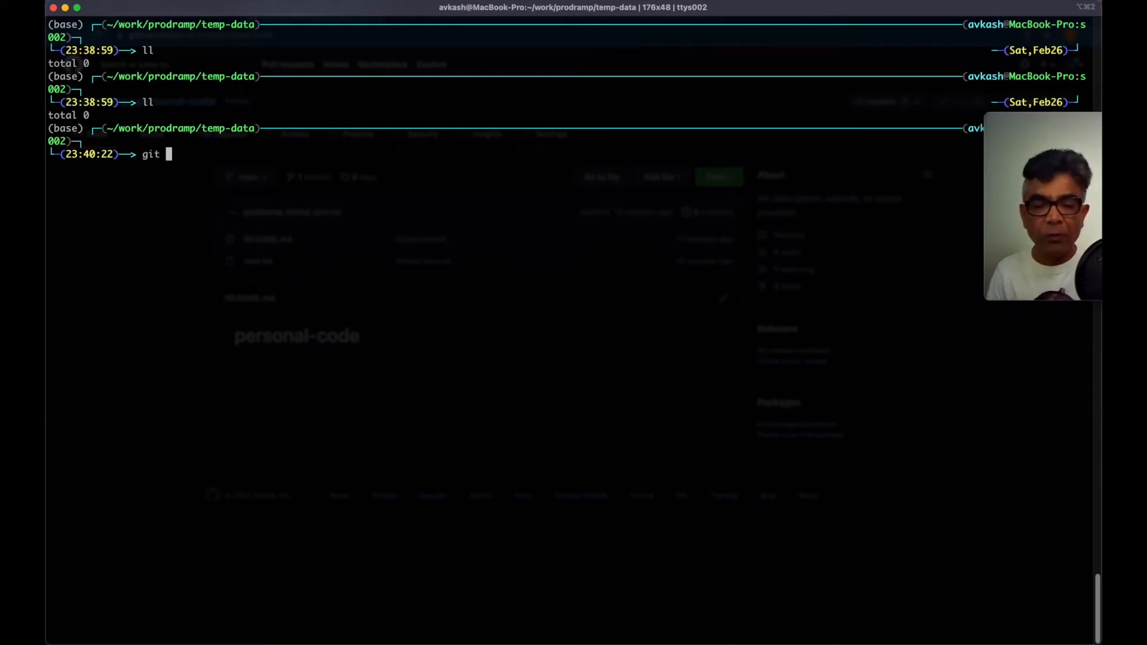
{"action": "type", "text": "clone https://github.com/prodramp/personal-code.git"}
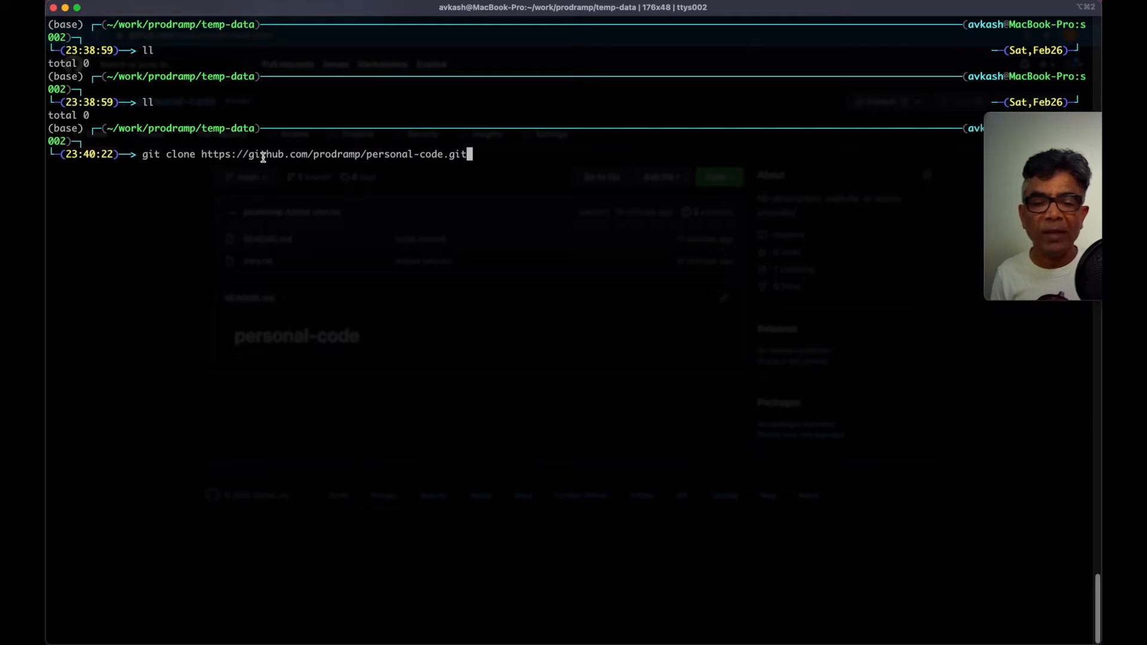
{"action": "double_click", "coordinate": [395, 154]}
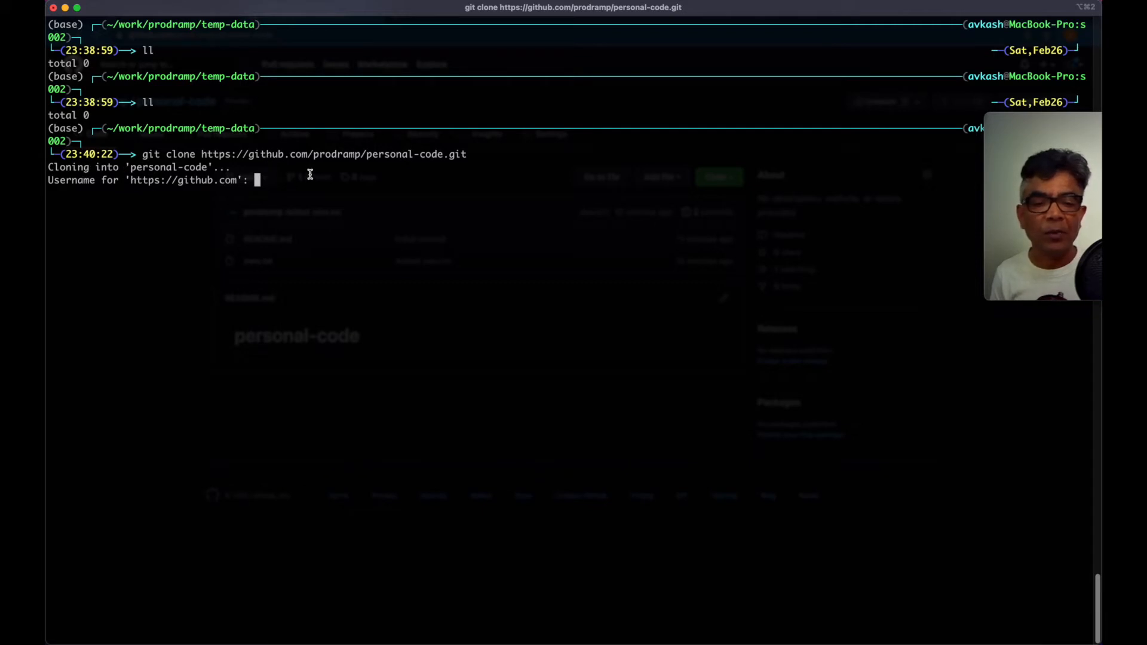
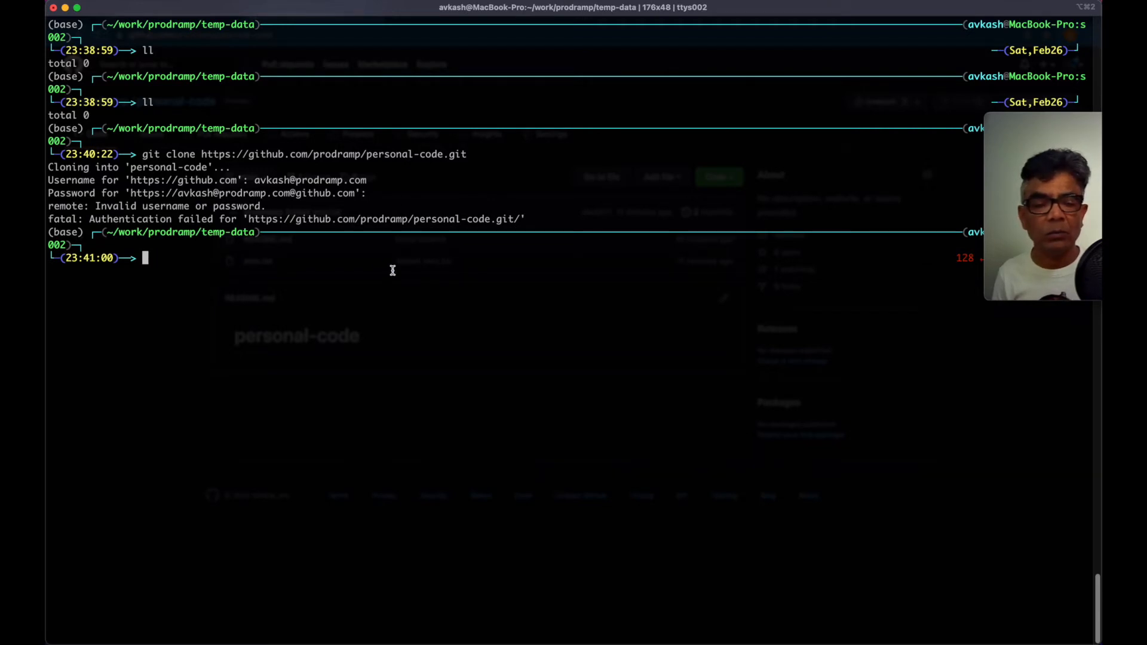
{"action": "type", "text": "ls"}
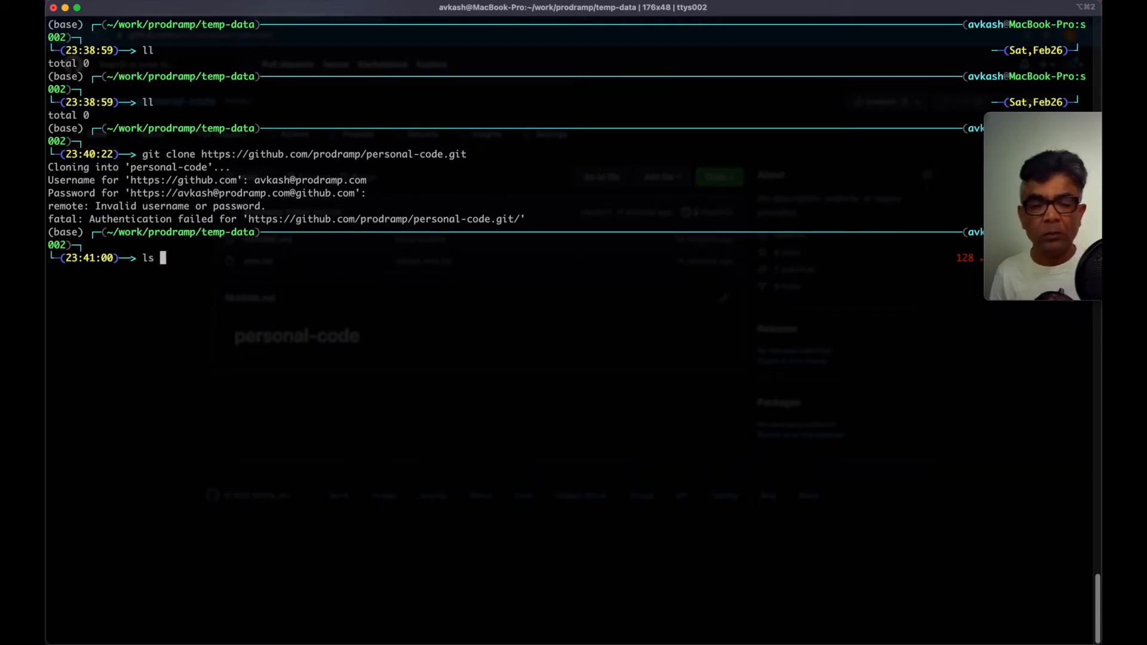
{"action": "key", "text": "Backspace"}
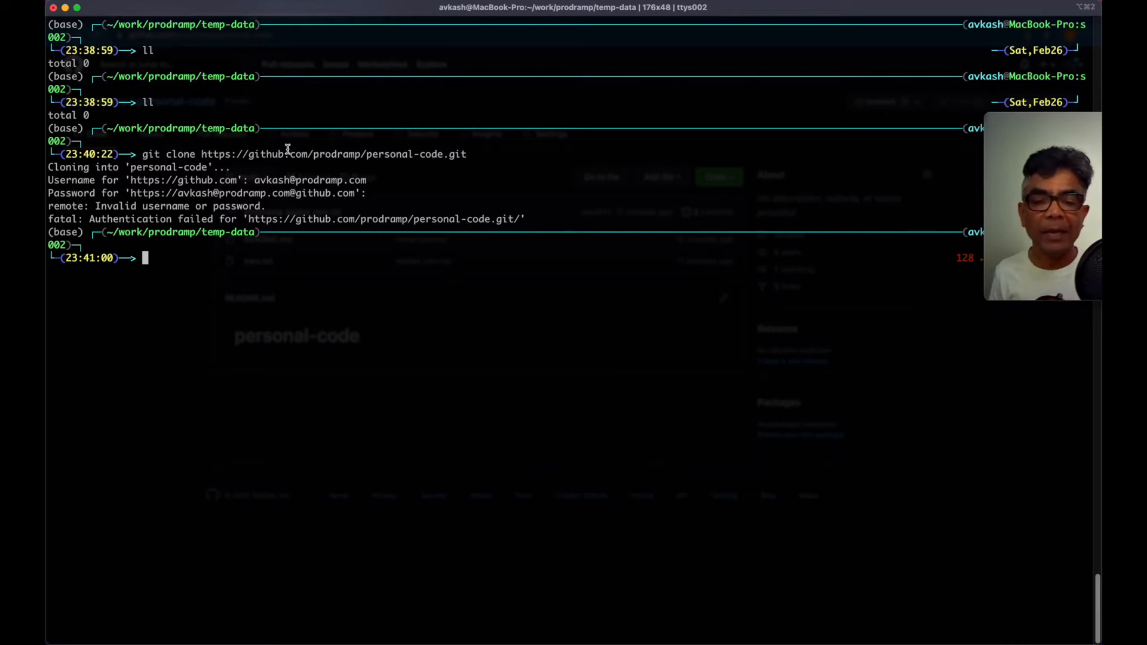
{"action": "double_click", "coordinate": [403, 153]}
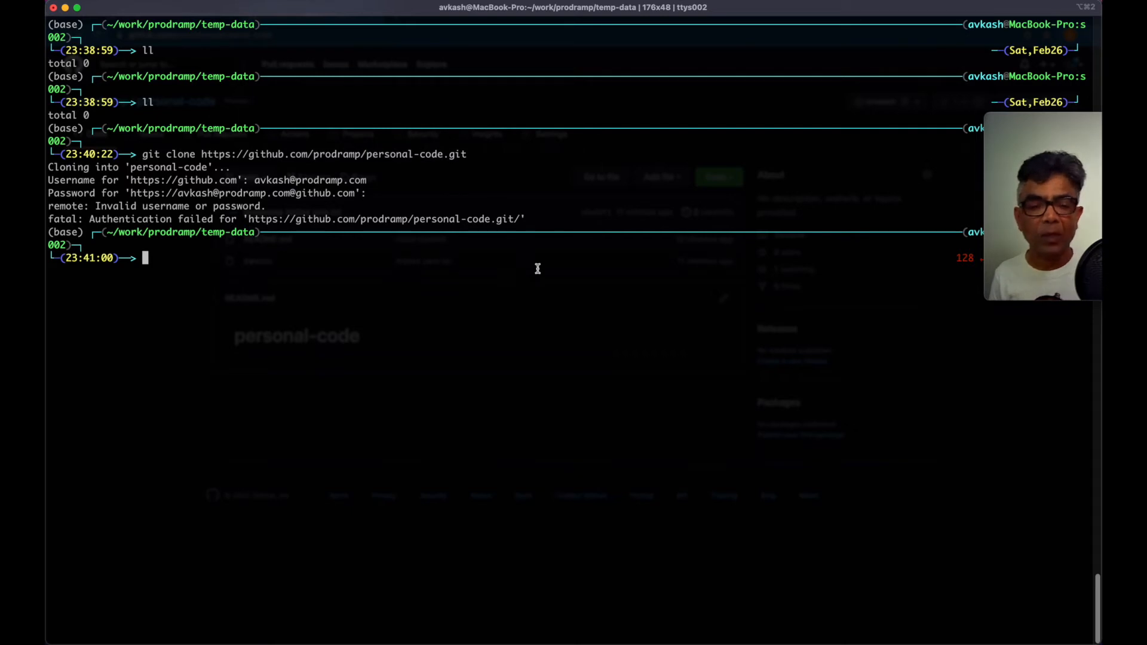
{"action": "mouse_move", "coordinate": [333, 252]}
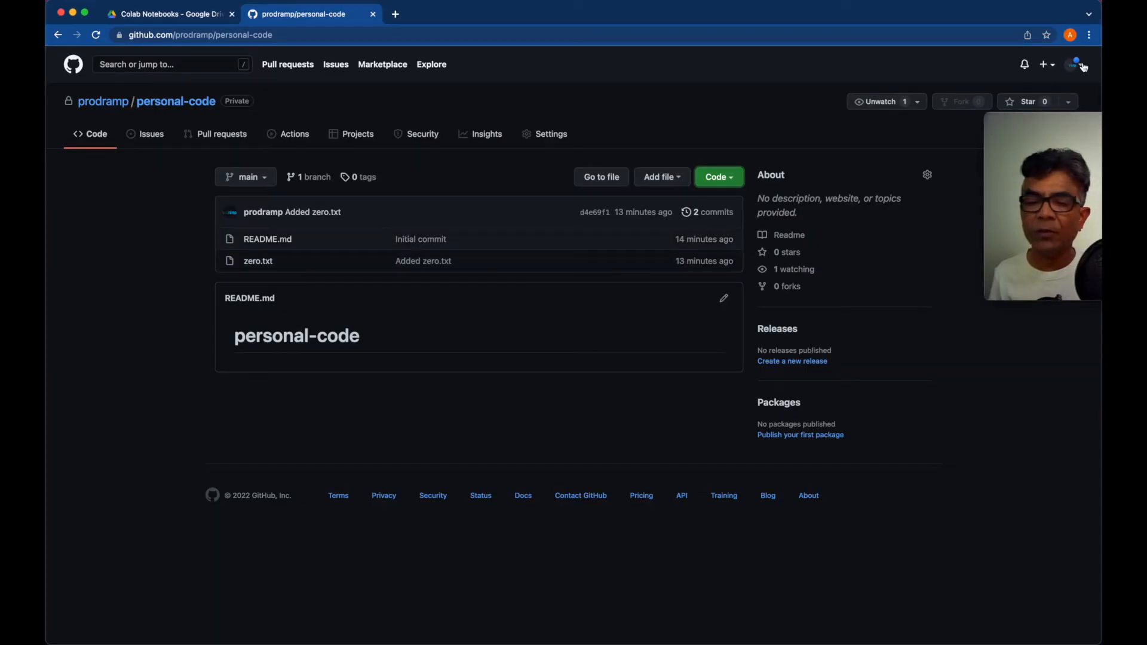
Step: Go through account Settings and Developer settings to the new personal access token form
{"action": "left_click", "coordinate": [1073, 64]}
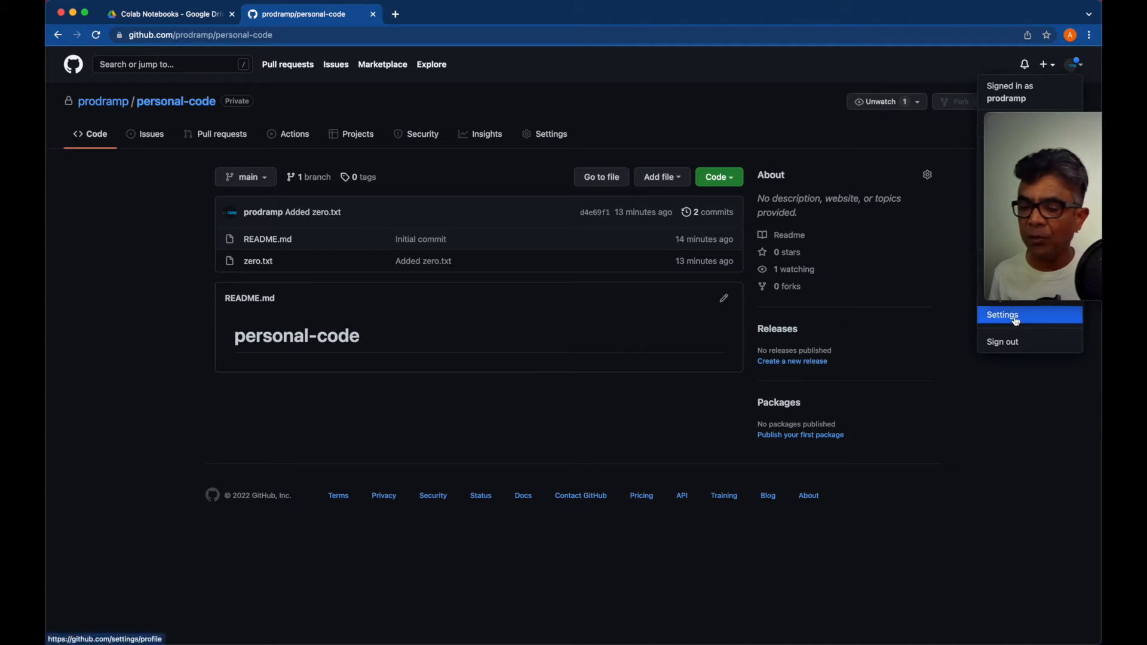
{"action": "left_click", "coordinate": [1001, 315]}
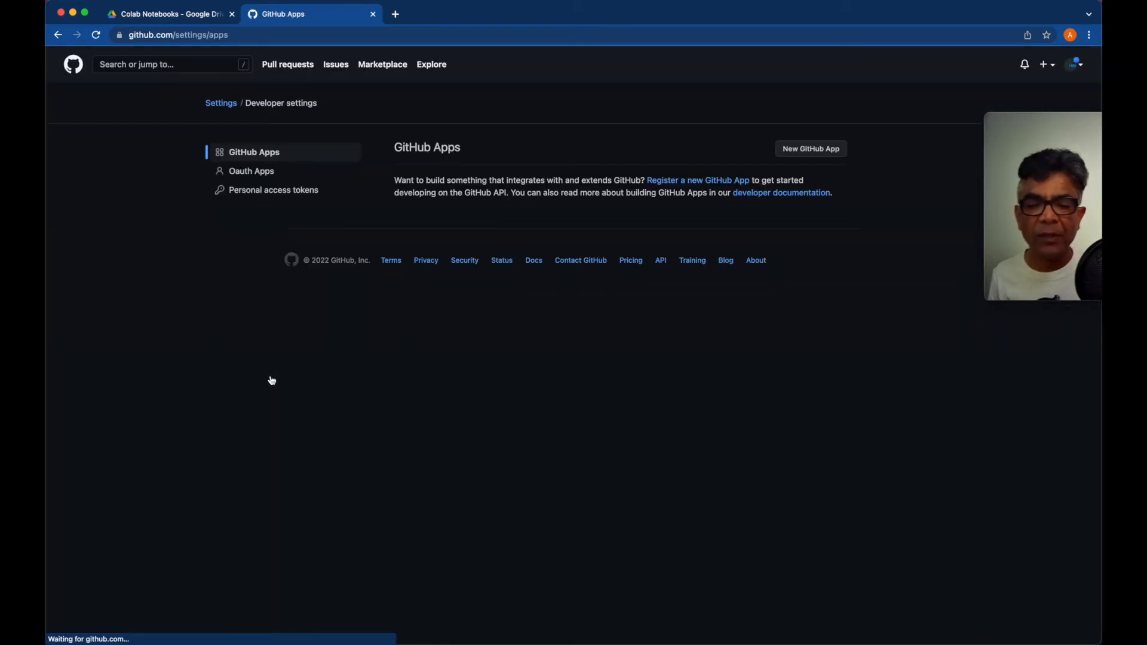
{"action": "left_click", "coordinate": [273, 189]}
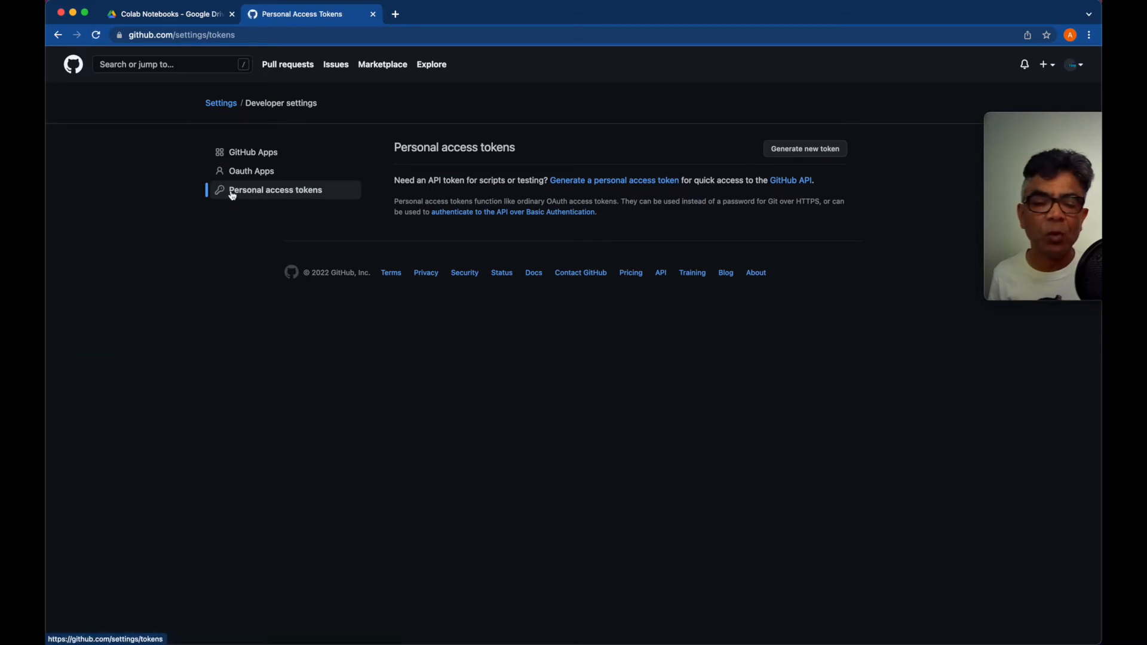
{"action": "mouse_move", "coordinate": [513, 176]}
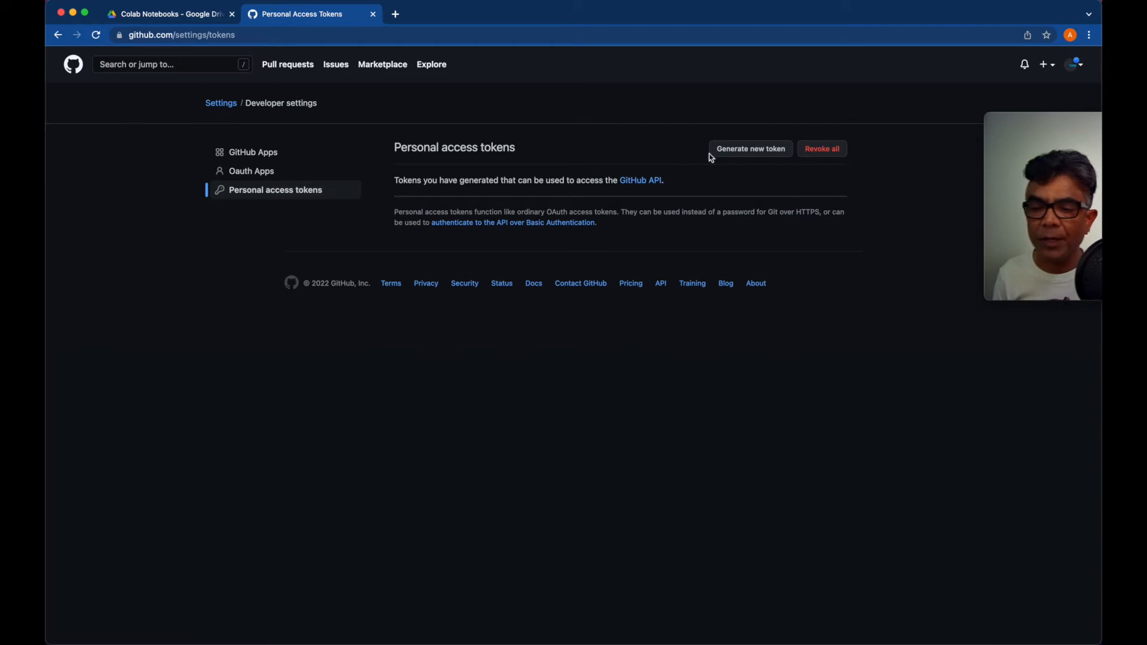
{"action": "left_click", "coordinate": [750, 149]}
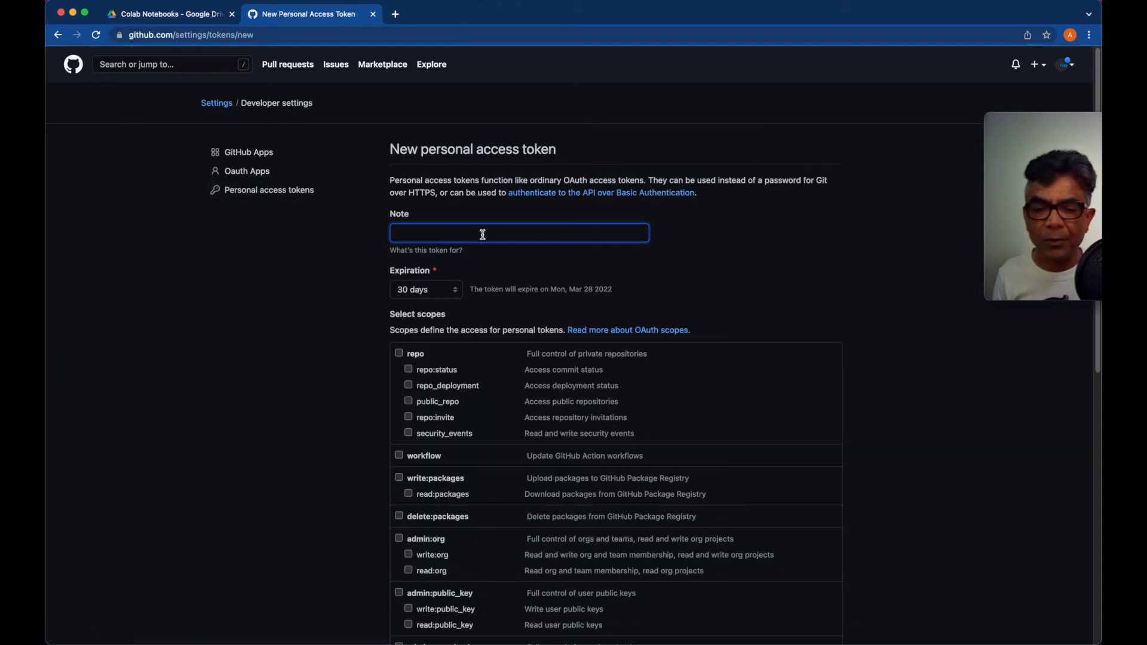
Step: Generate a 7-day token 'weekly-access-token' with repo, packages, gist, notifications, user, discussion scopes
{"action": "type", "text": "wekkly"}
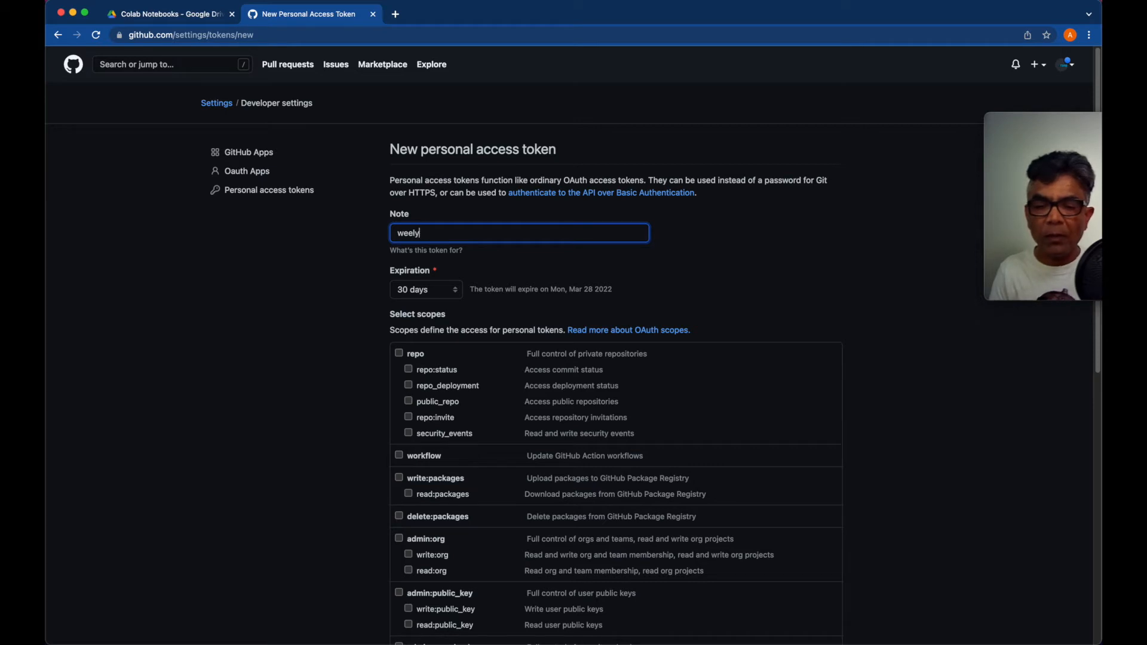
{"action": "type", "text": "weekly-access-token"}
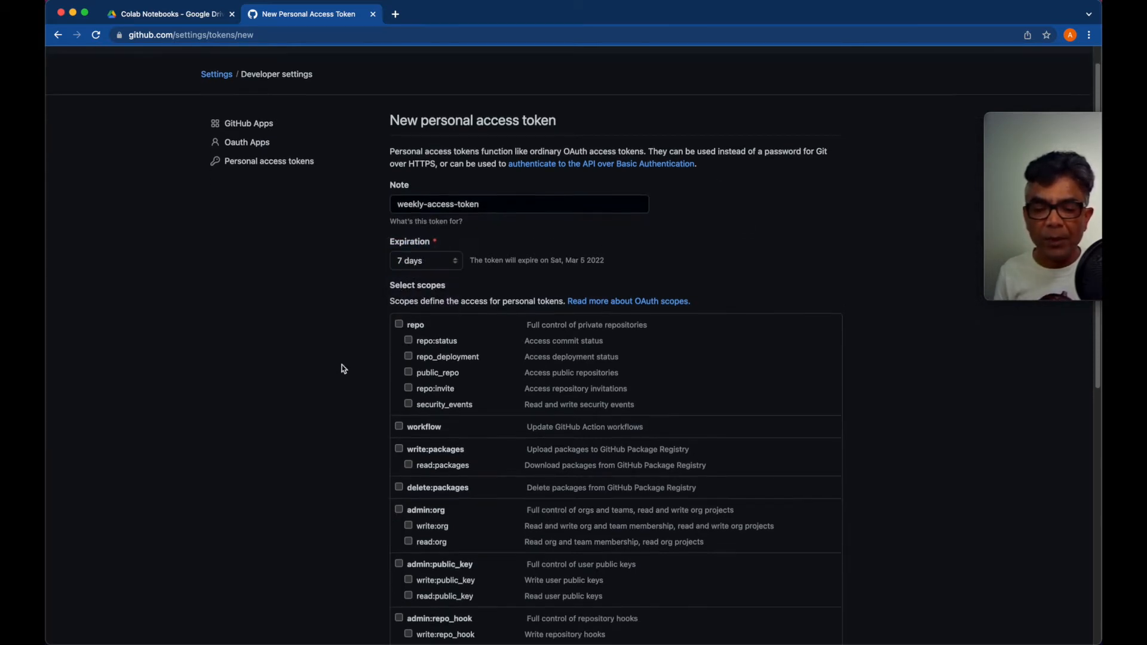
{"action": "left_click", "coordinate": [399, 324]}
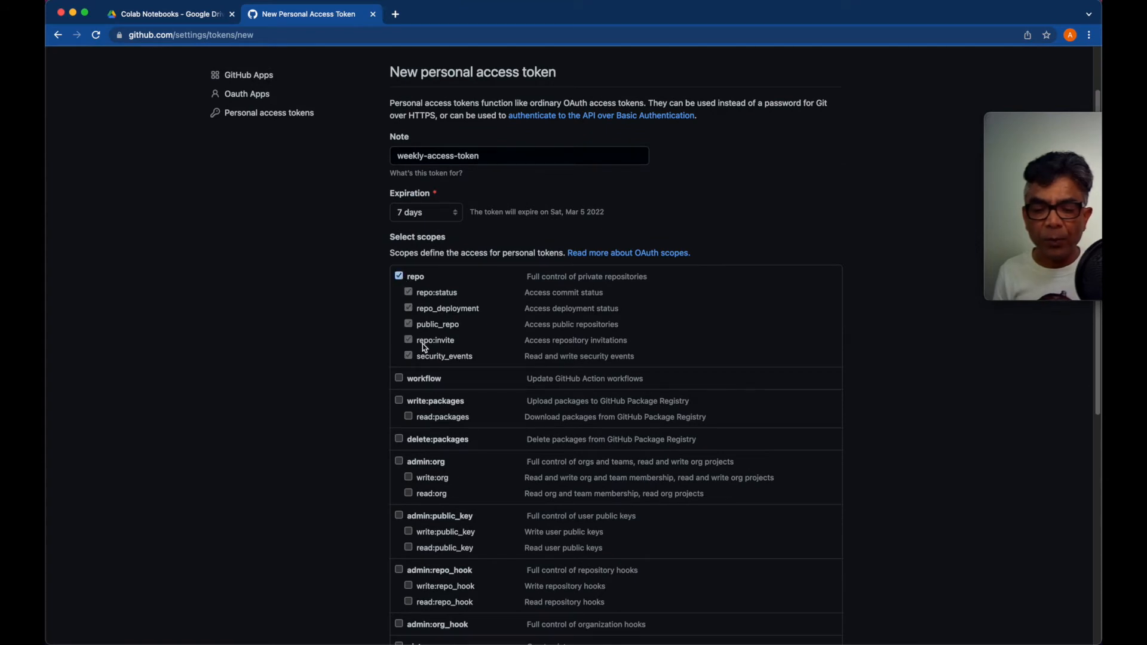
{"action": "left_click", "coordinate": [399, 342]}
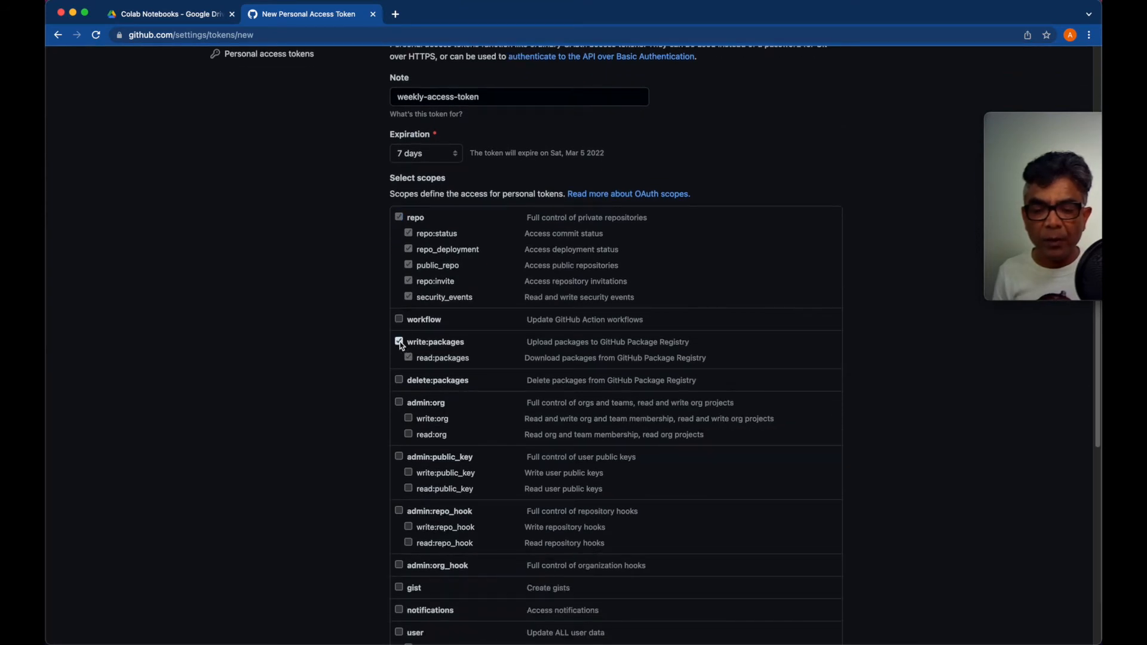
{"action": "left_click", "coordinate": [400, 342]}
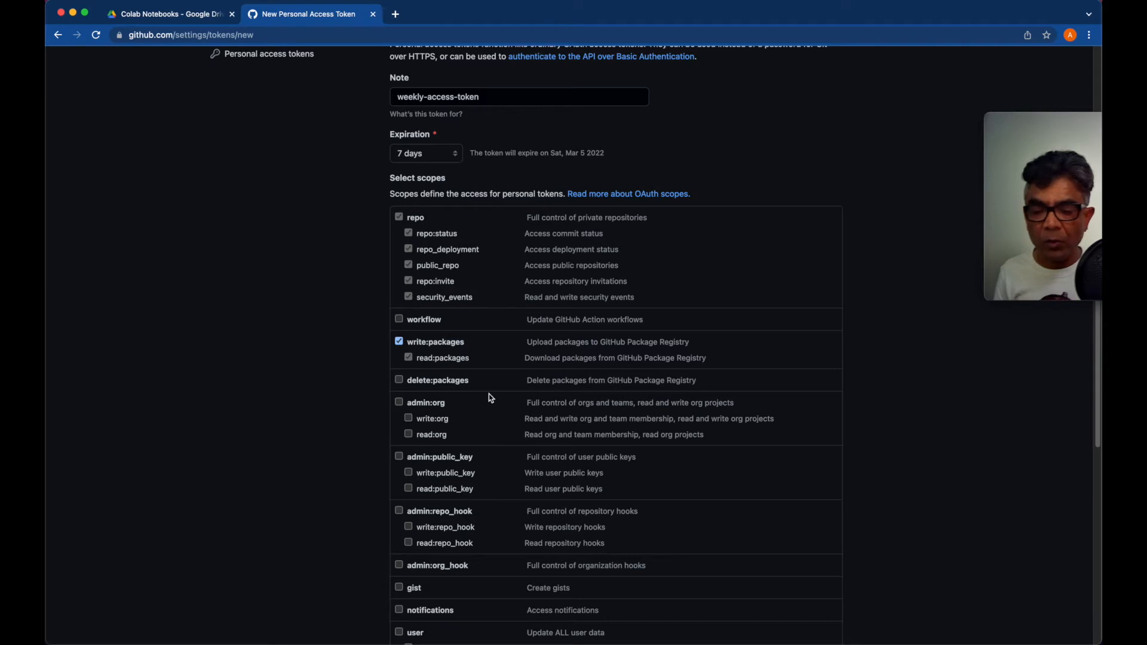
{"action": "scroll", "scroll_direction": "down", "scroll_amount": 3}
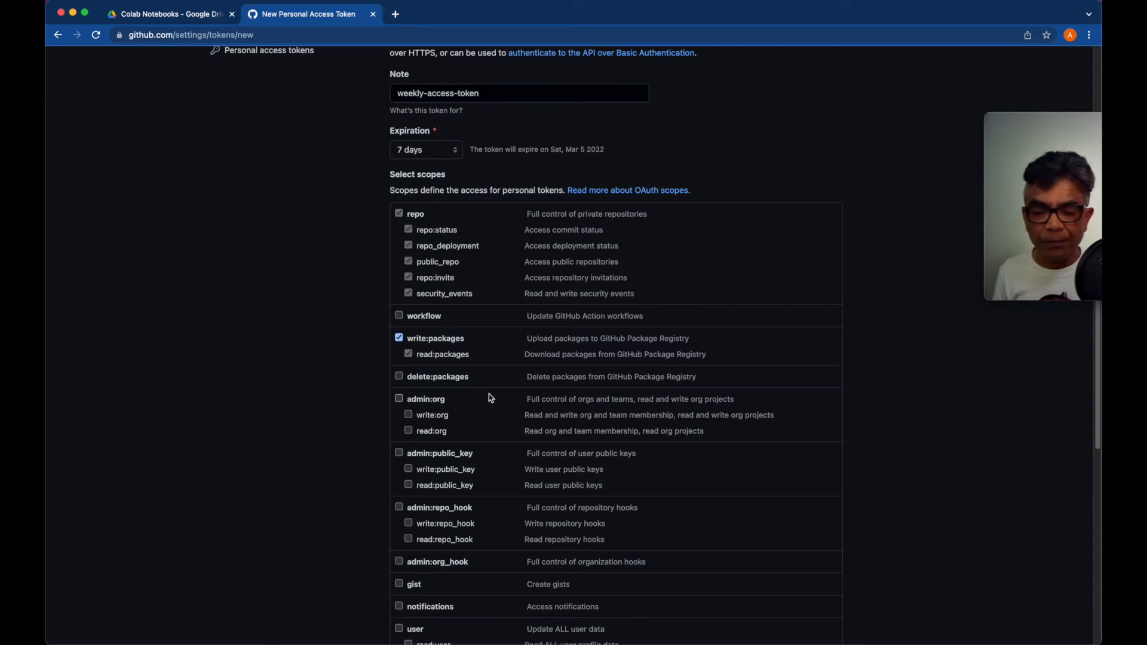
{"action": "scroll", "scroll_direction": "down", "scroll_amount": 3}
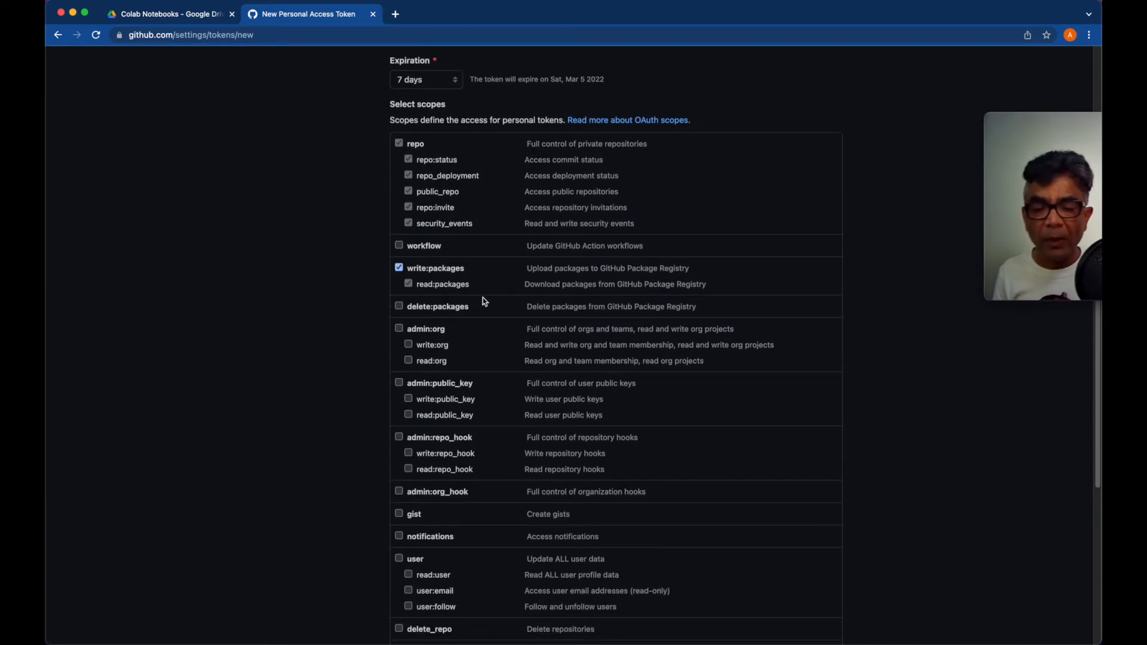
{"action": "scroll", "scroll_direction": "down", "scroll_amount": 3}
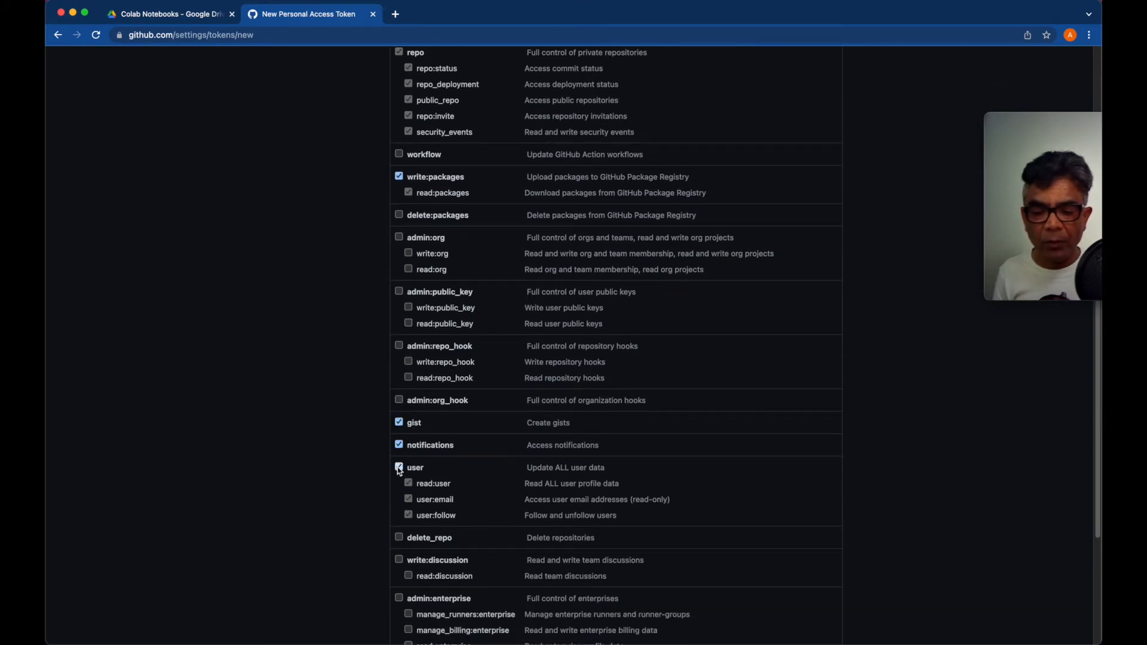
{"action": "left_click", "coordinate": [398, 560]}
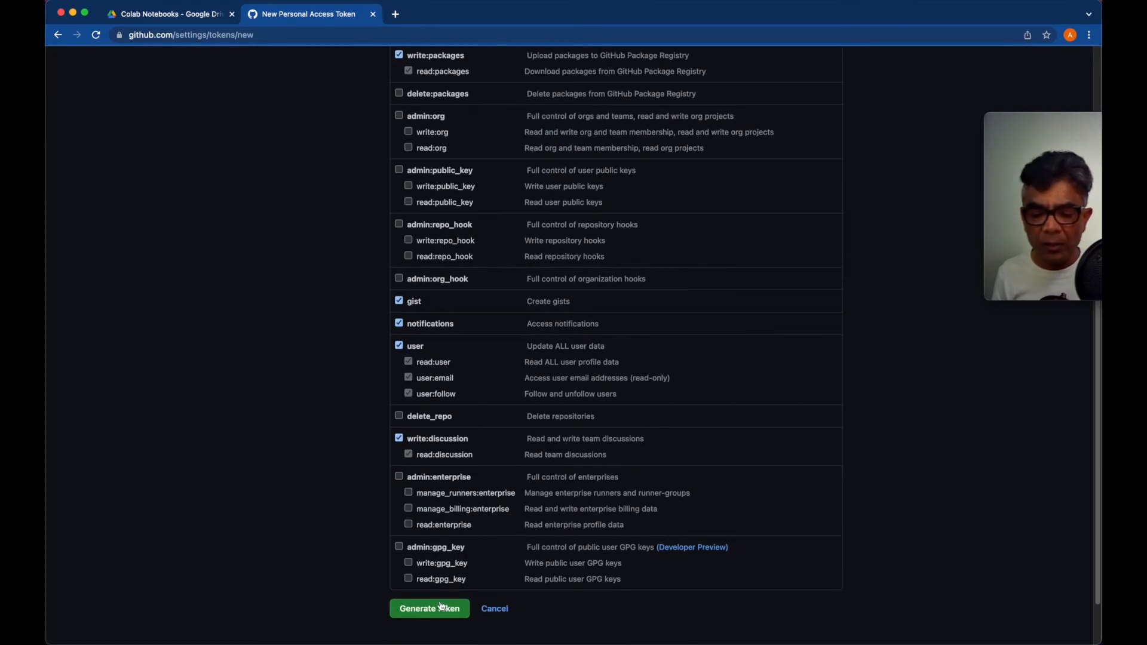
{"action": "left_click", "coordinate": [429, 608]}
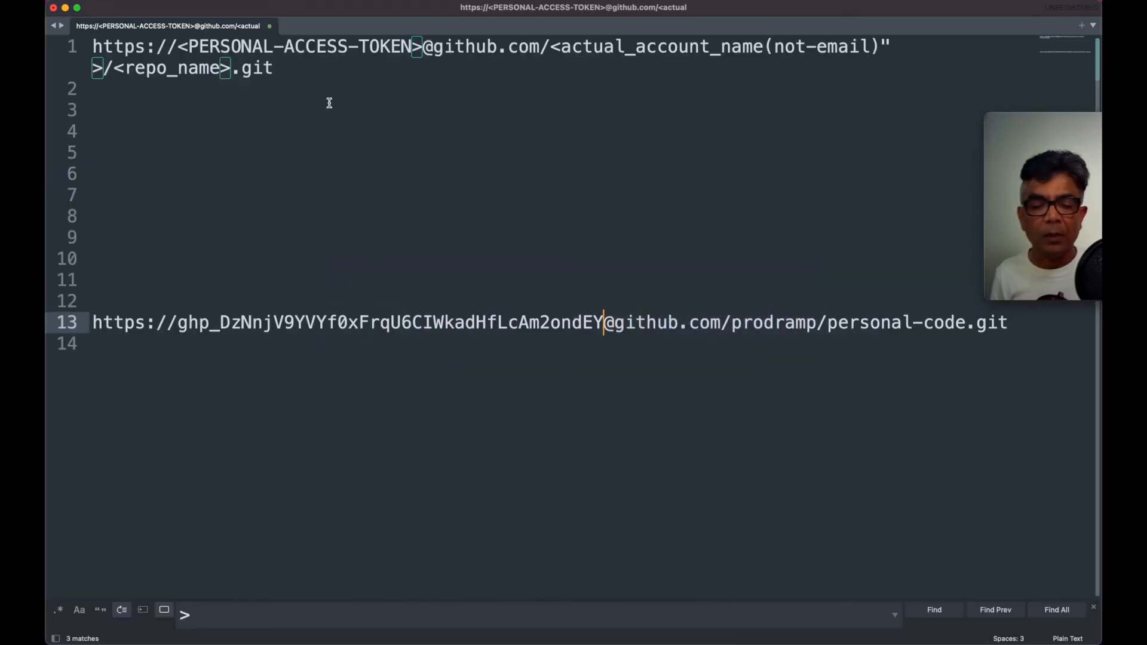
{"action": "mouse_move", "coordinate": [271, 137]}
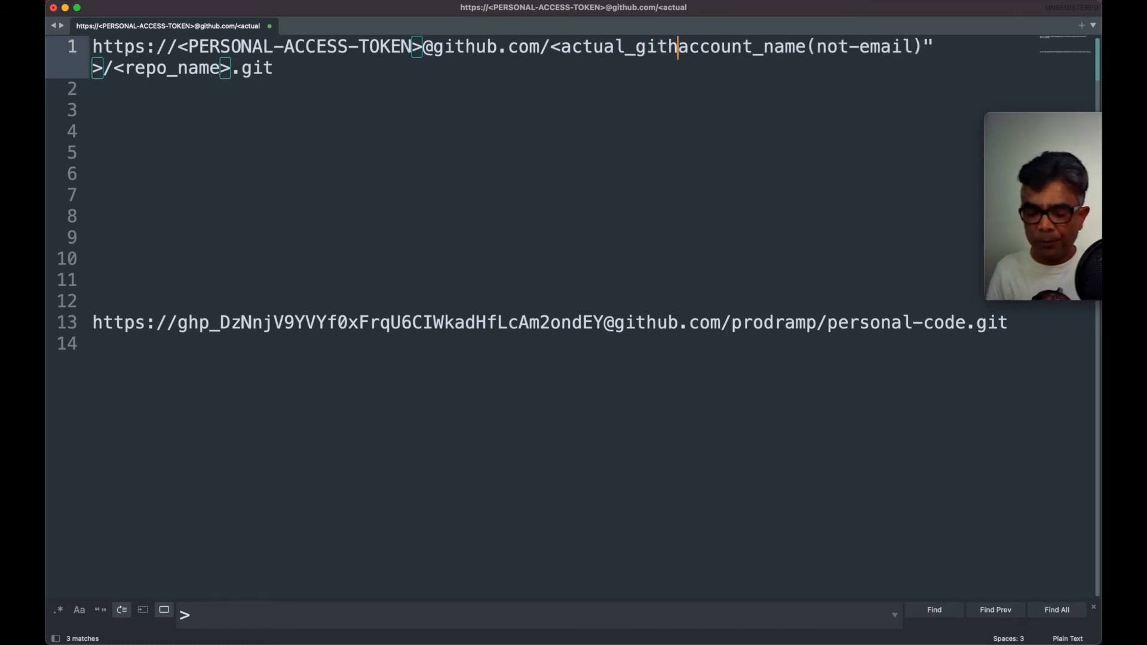
Step: Change the line 1 placeholder to actual_github_account_name and highlight the URL's token and prodramp
{"action": "type", "text": "_"}
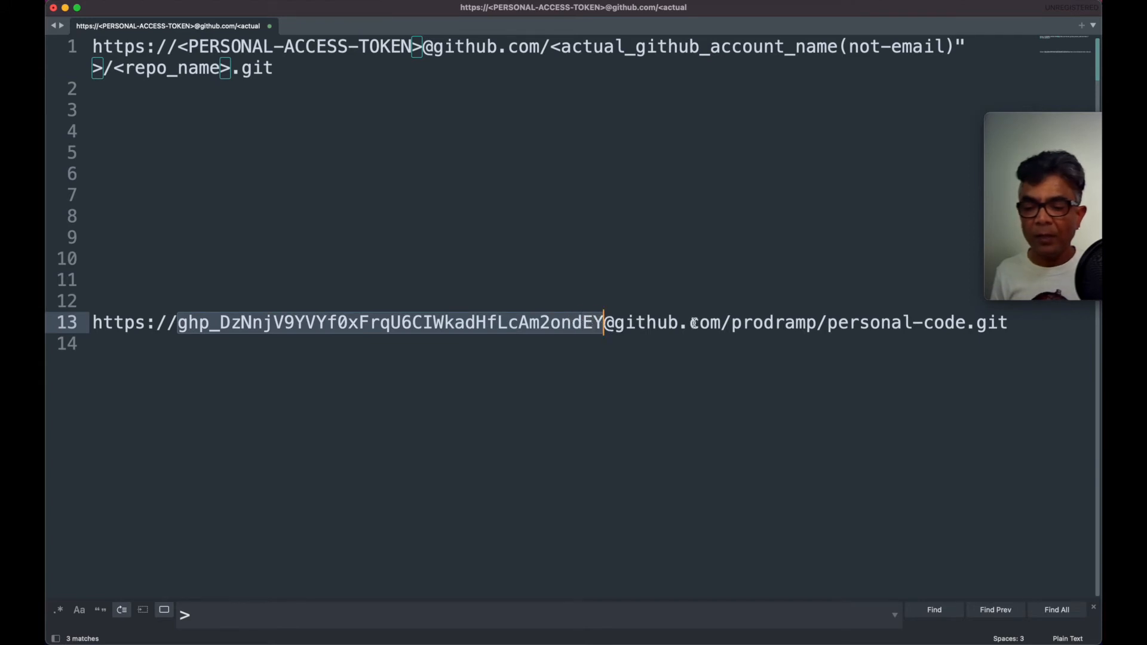
{"action": "double_click", "coordinate": [772, 322]}
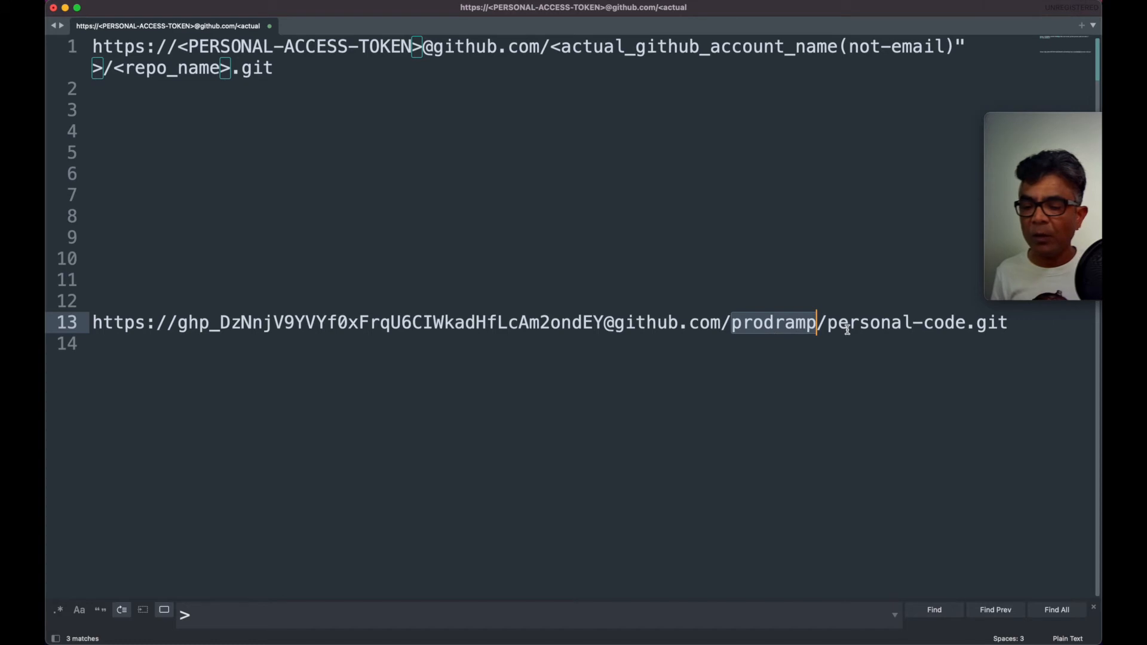
{"action": "double_click", "coordinate": [896, 322]}
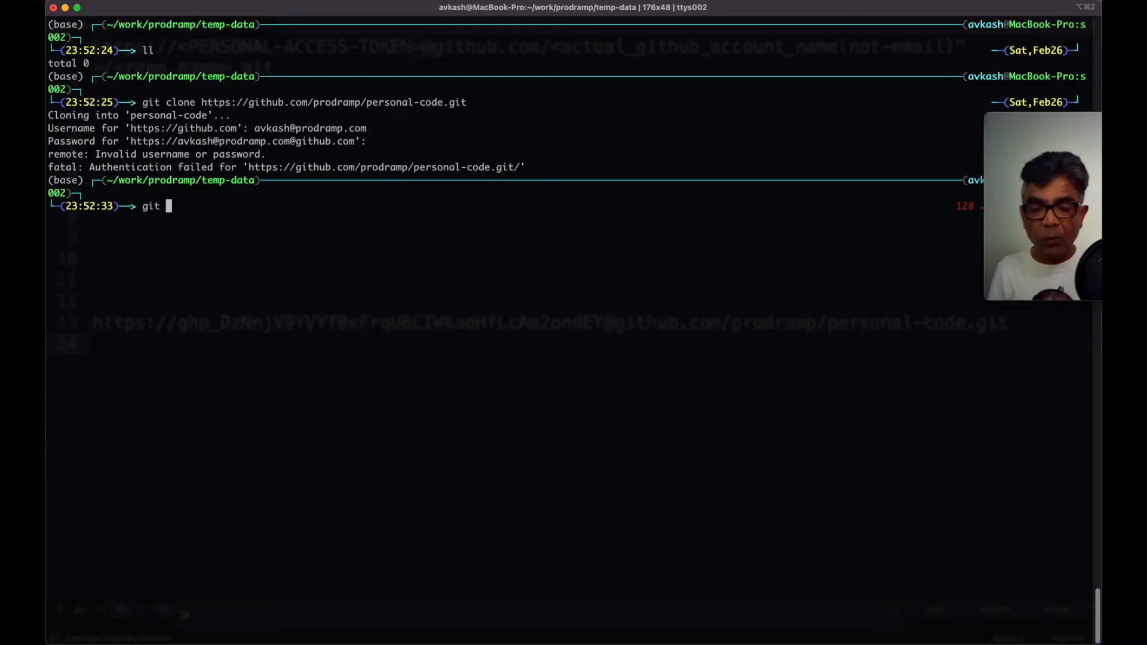
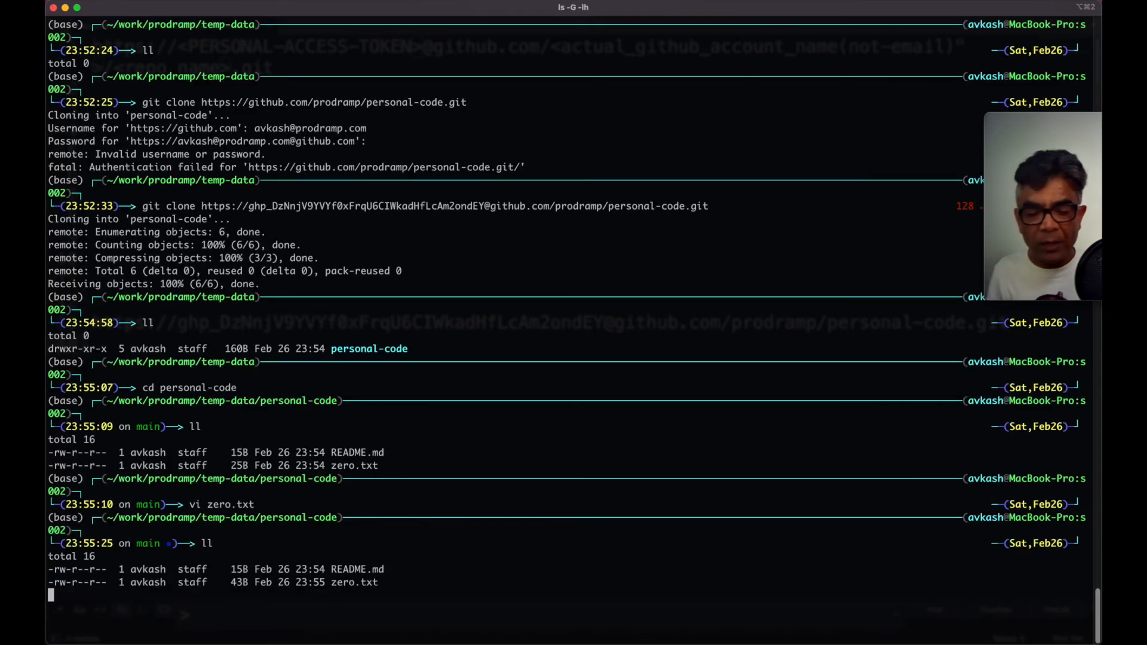
Step: Commit the zero.txt change as 'updated the code' and push it to main
{"action": "type", "text": "git status"}
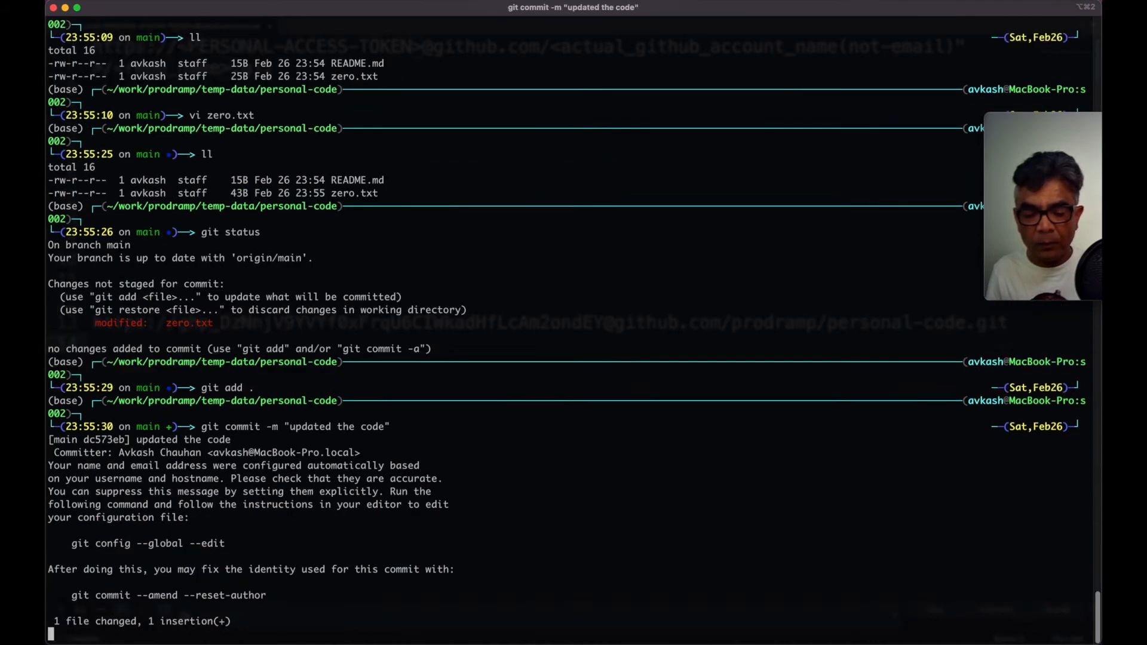
{"action": "type", "text": "git push"}
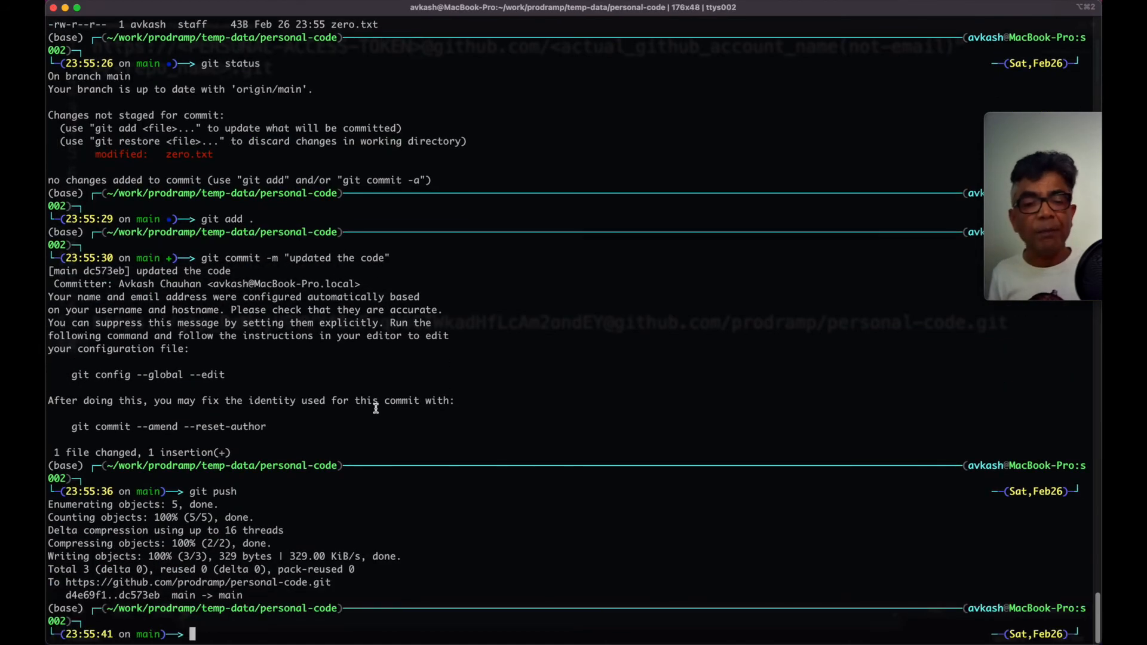
{"action": "type", "text": "ll"}
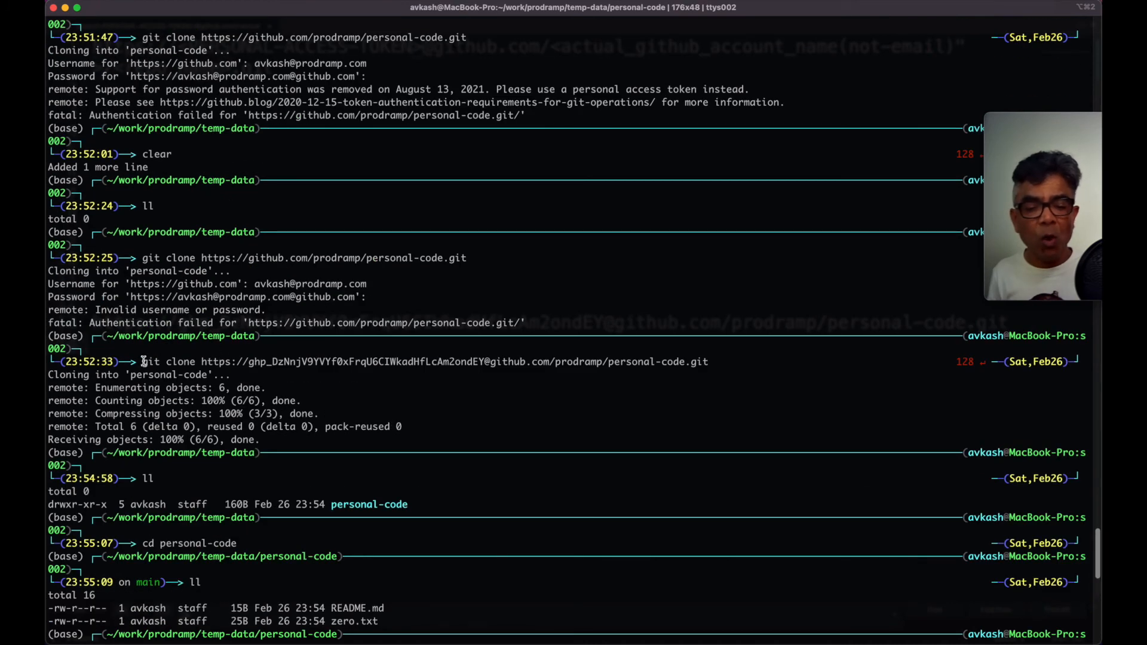
{"action": "left_click_drag", "start_coordinate": [142, 361], "coordinate": [739, 362]}
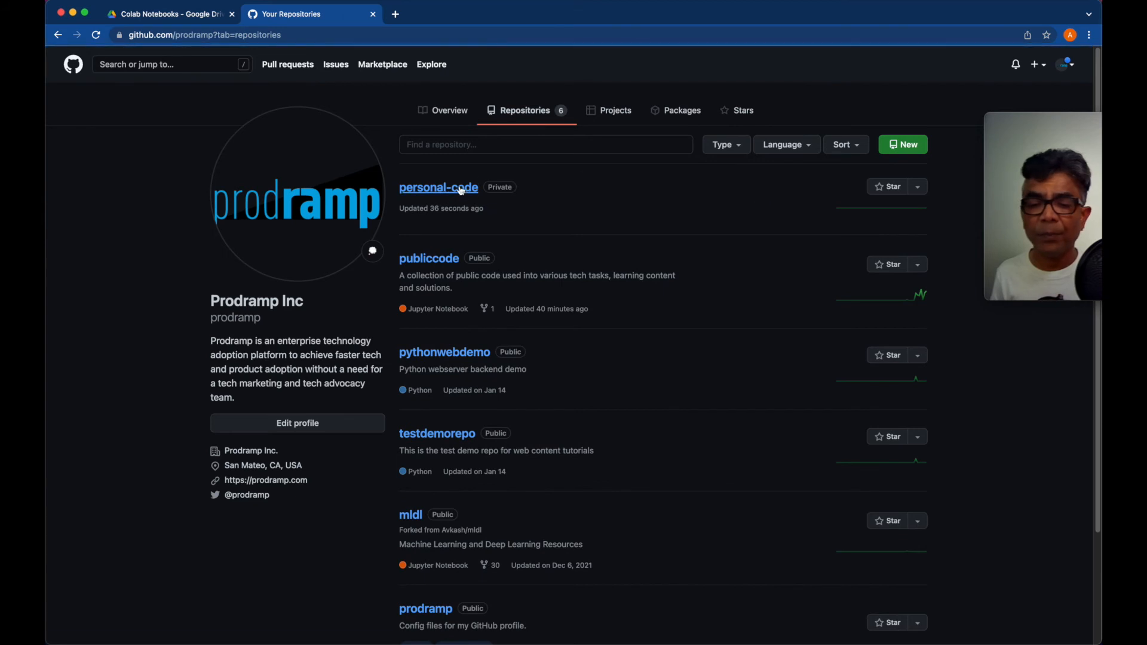
Step: Open personal-code, view zero.txt's pushed line, and return to the repository overview
{"action": "left_click", "coordinate": [438, 187]}
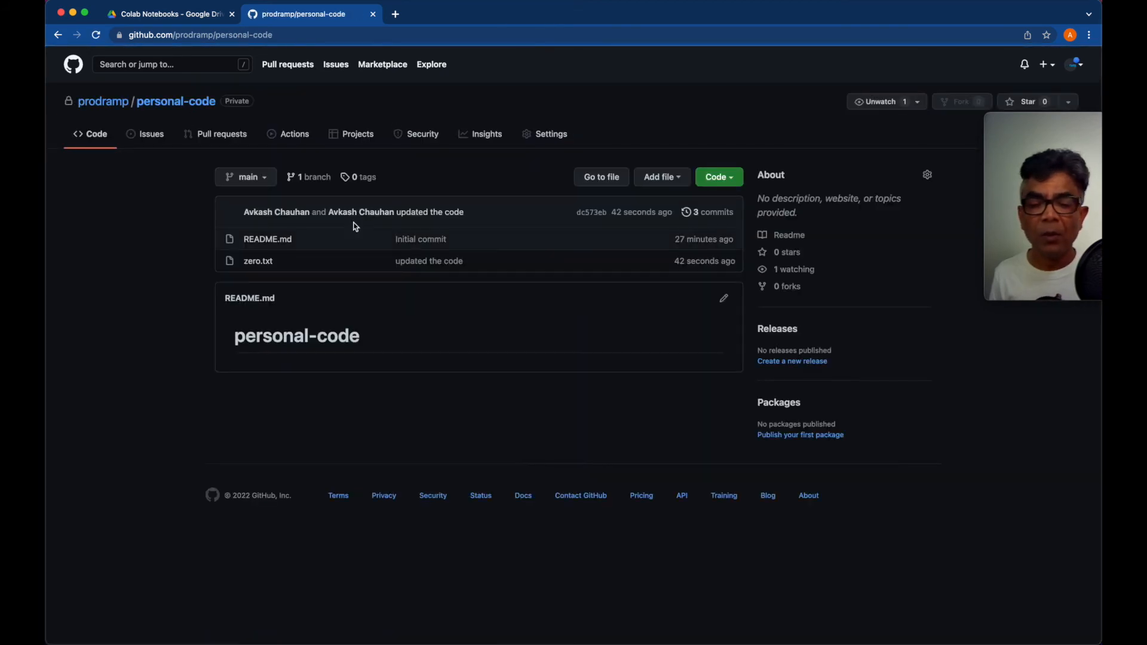
{"action": "left_click", "coordinate": [257, 260]}
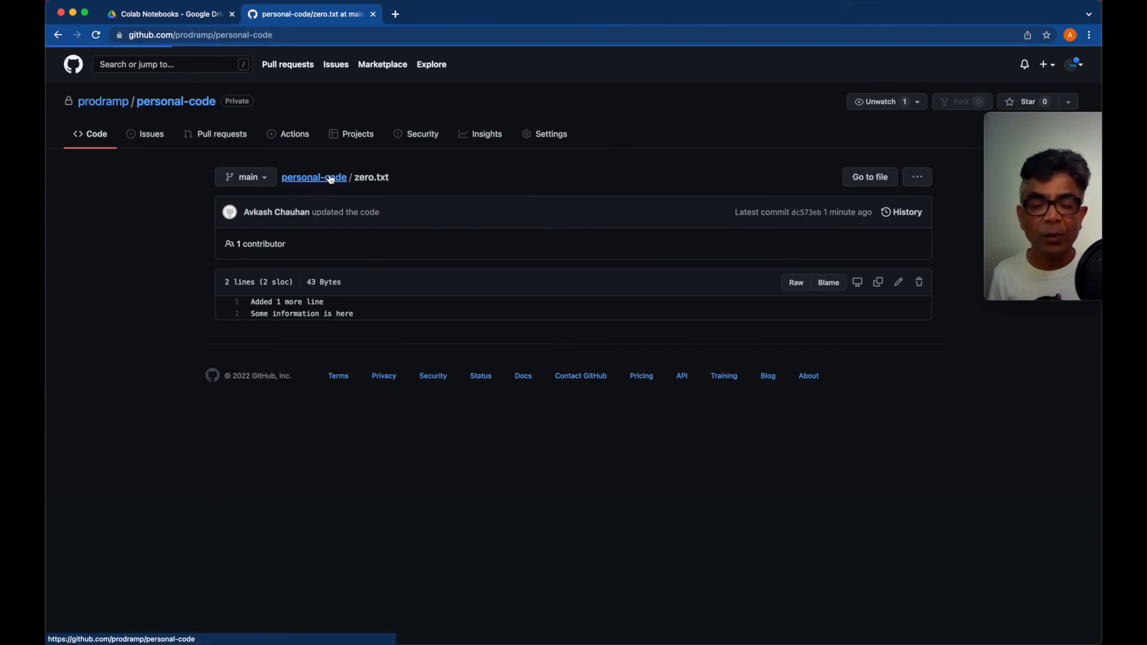
{"action": "left_click", "coordinate": [314, 176]}
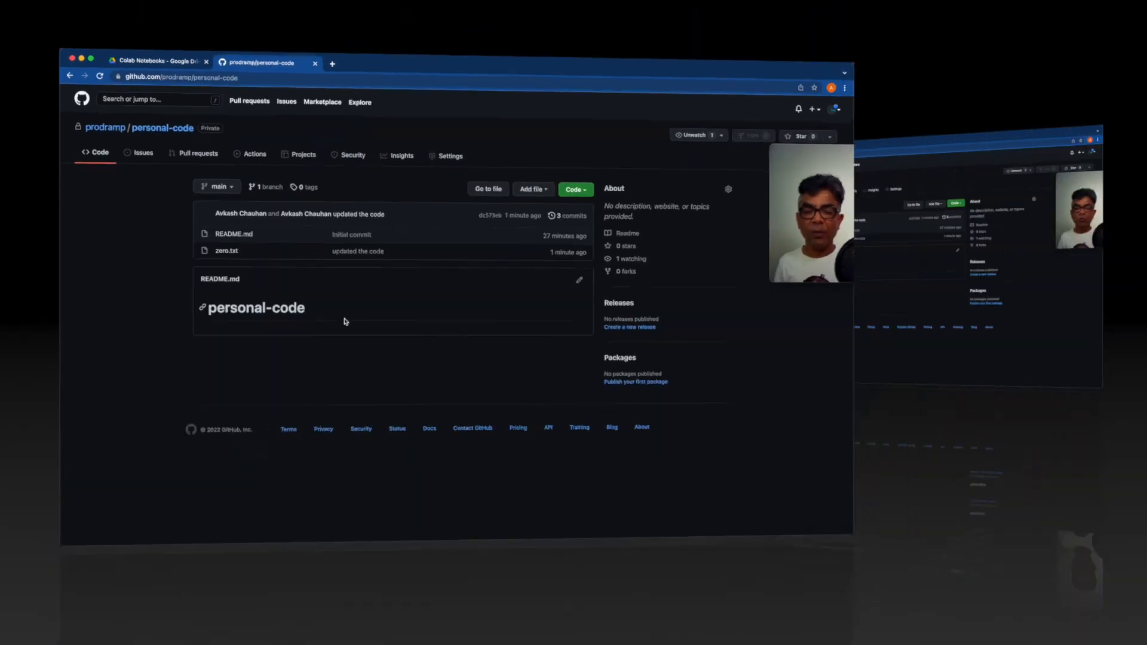